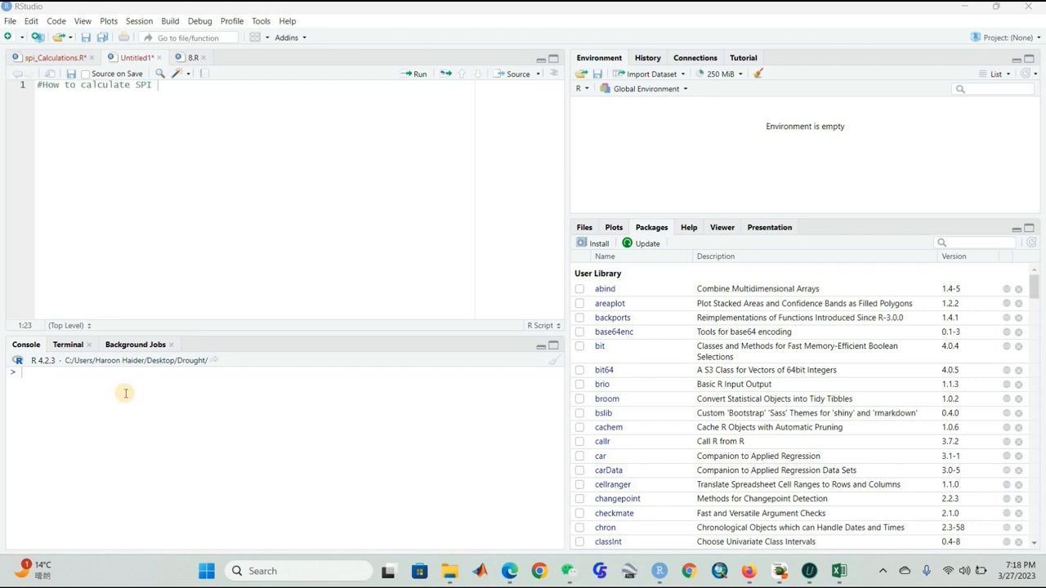
mouse_move(224, 372)
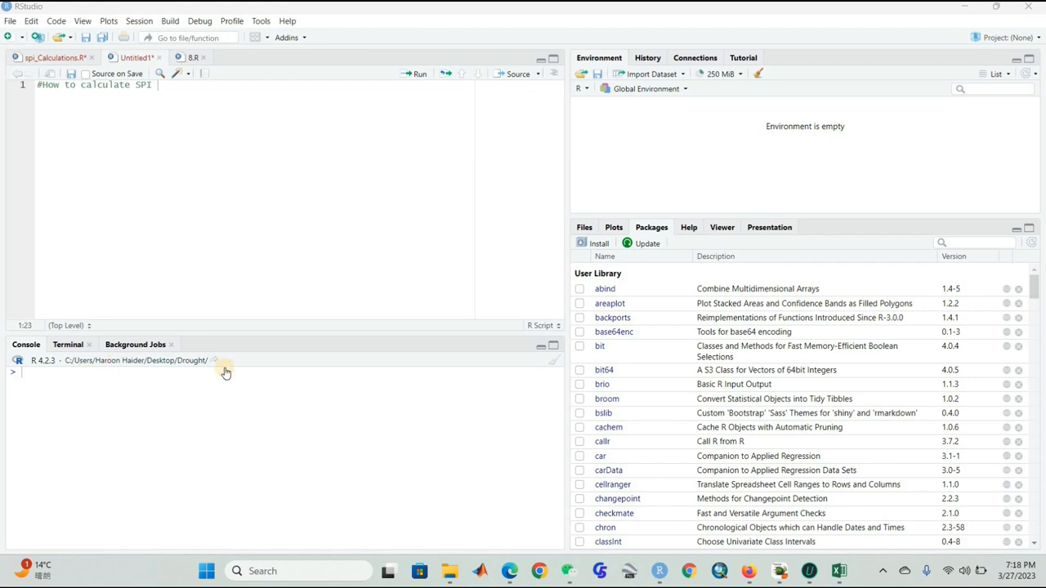
Step: Review the NOR-ESM.csv model precipitation columns in Excel and the NCAR page, then return to RStudio
click(509, 570)
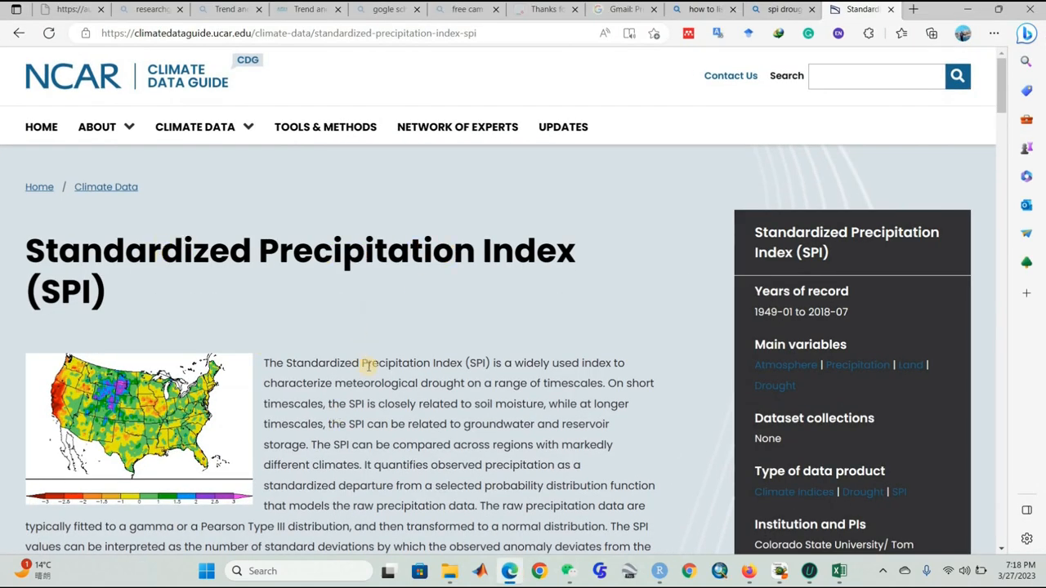
mouse_move(425, 383)
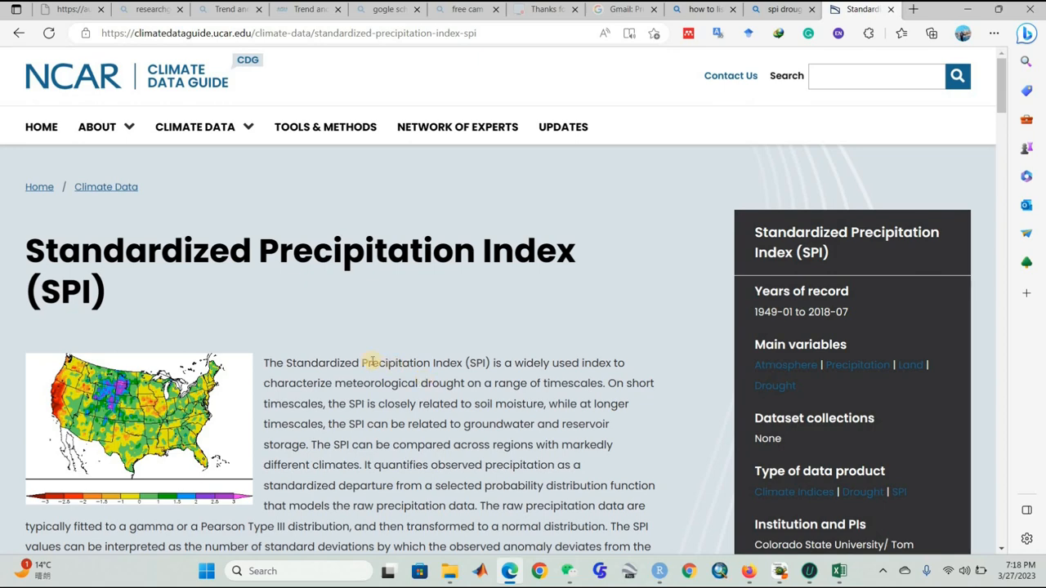
mouse_move(800, 456)
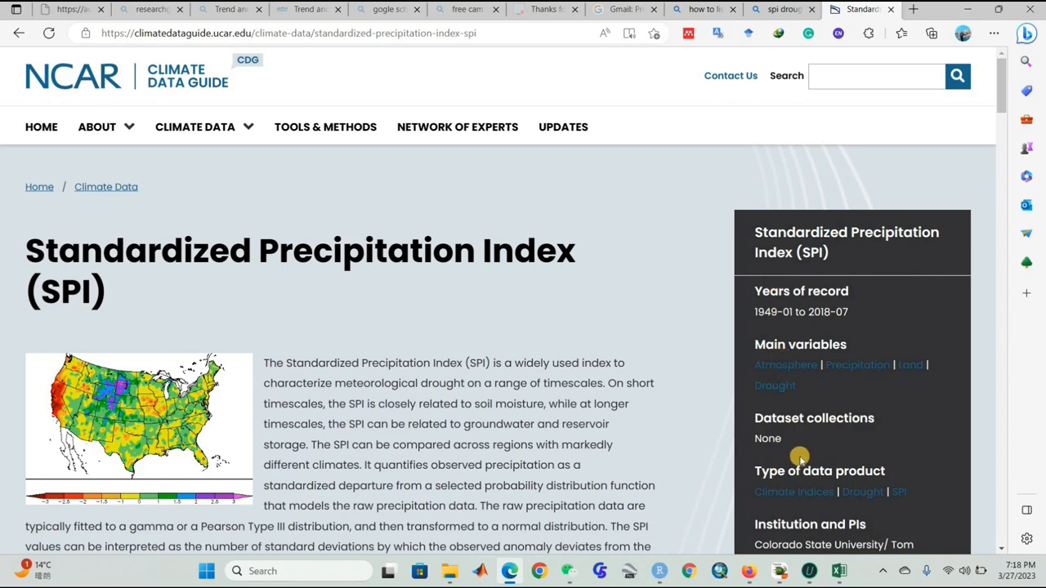
click(838, 570)
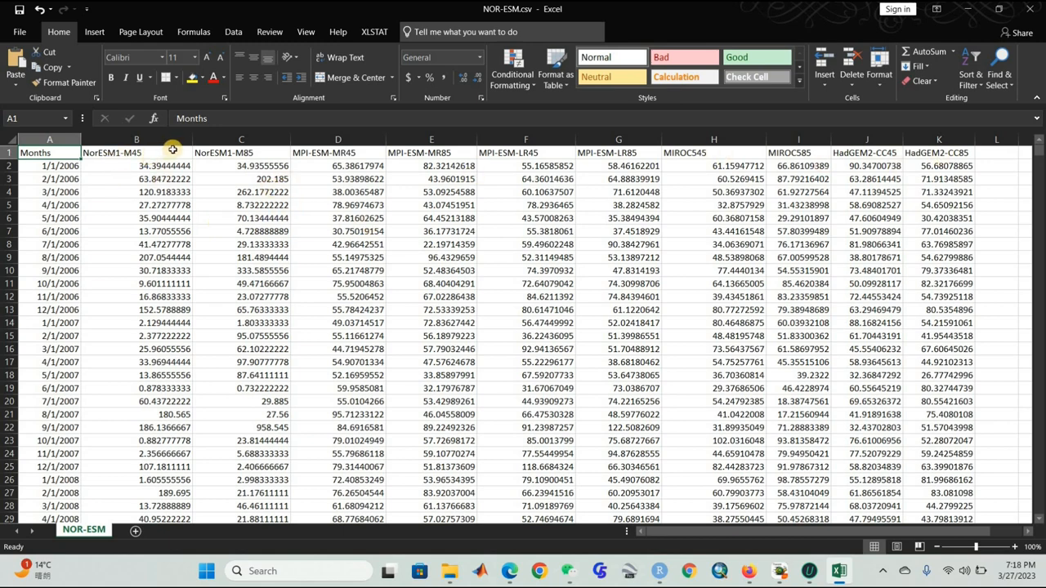
mouse_move(495, 149)
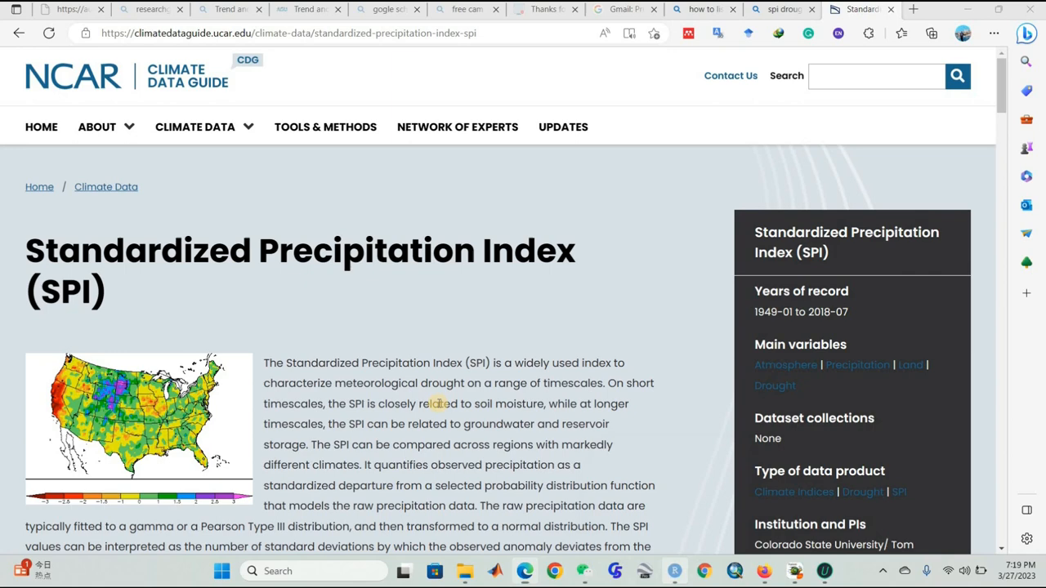
click(673, 571)
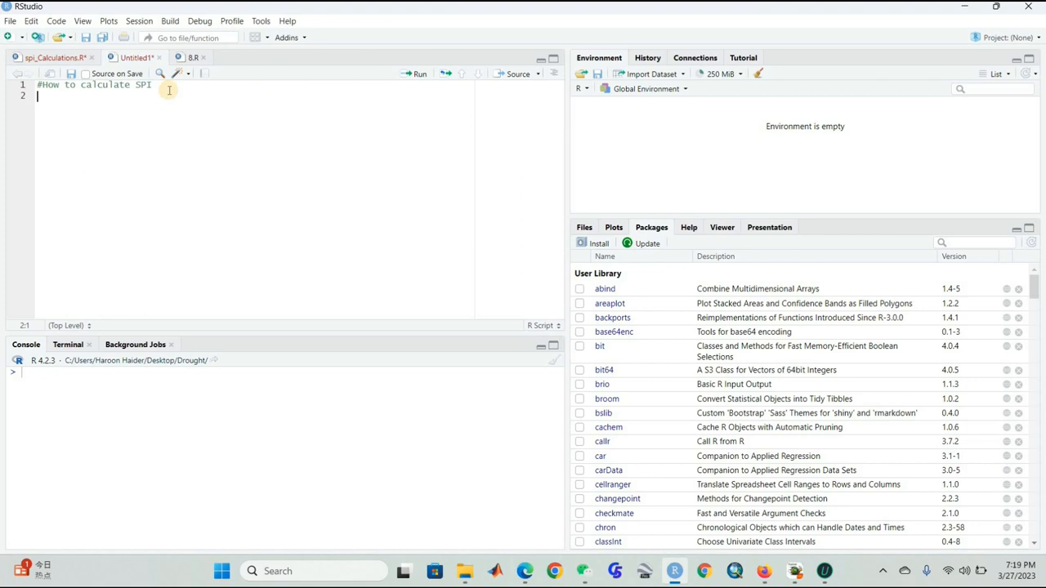
Step: Type an empty setwd() call on line 2 of the SPI script
text(setwd()
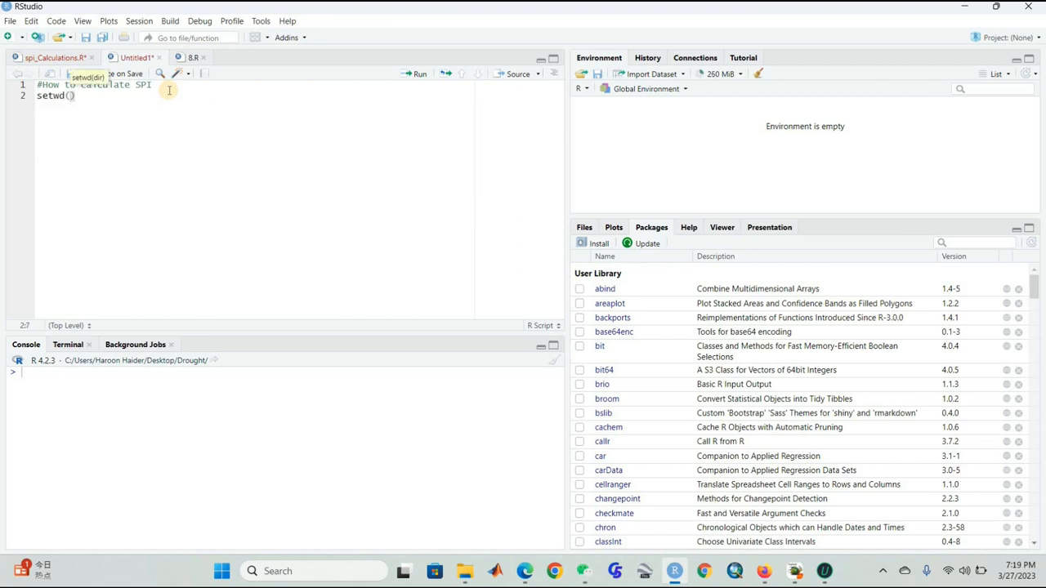
text("")
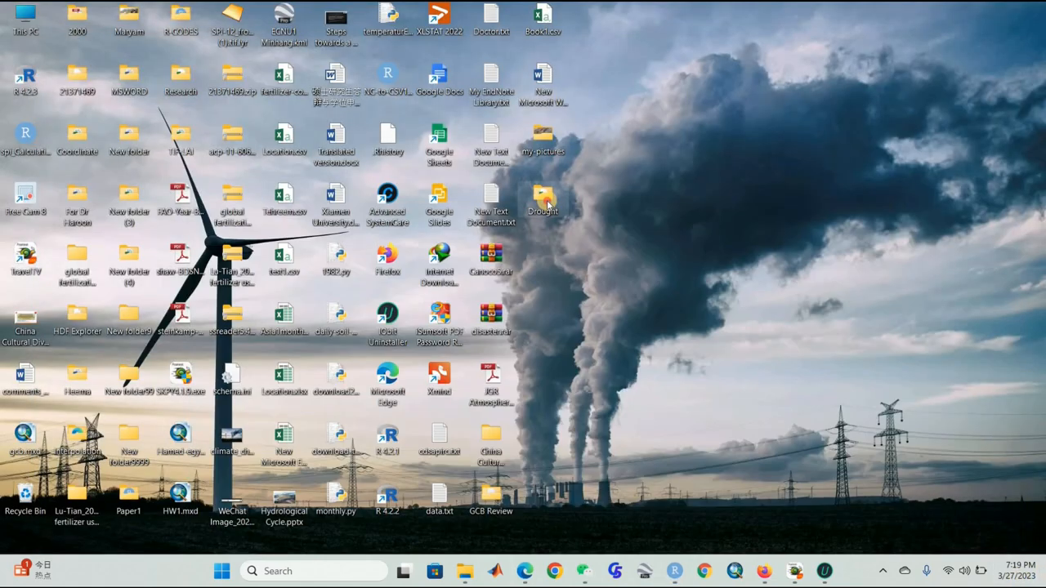
Step: Open the Drought folder from the desktop in File Explorer
double_click(542, 200)
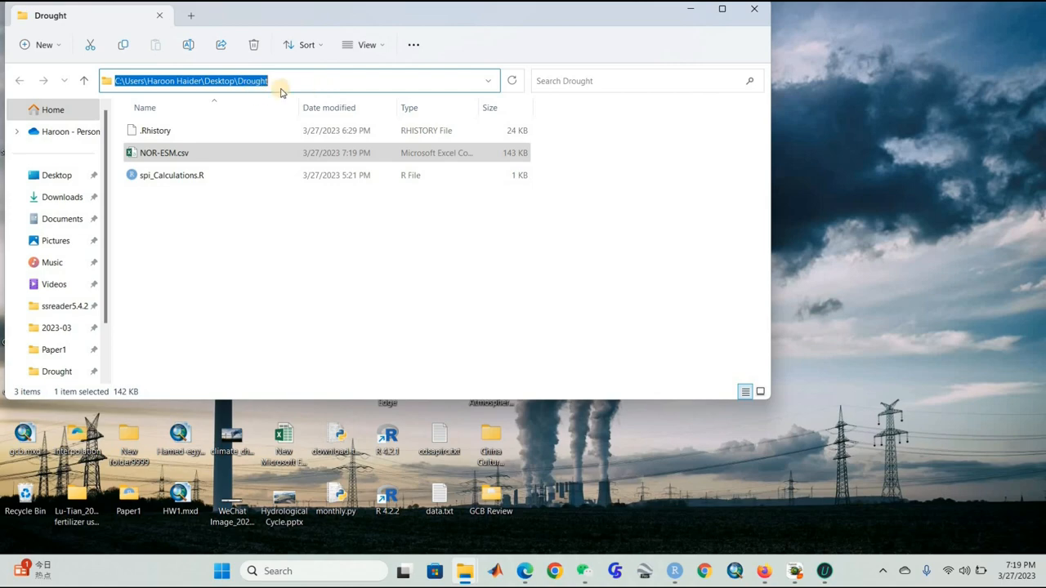
mouse_move(742, 419)
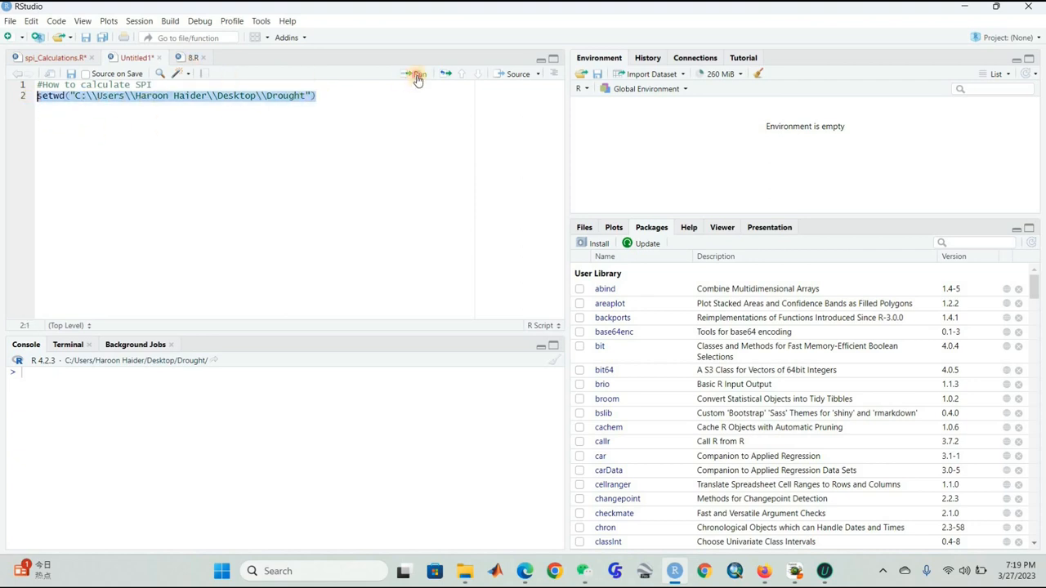
Step: Run setwd() with the Drought folder path, then run dir() to list its files
click(416, 74)
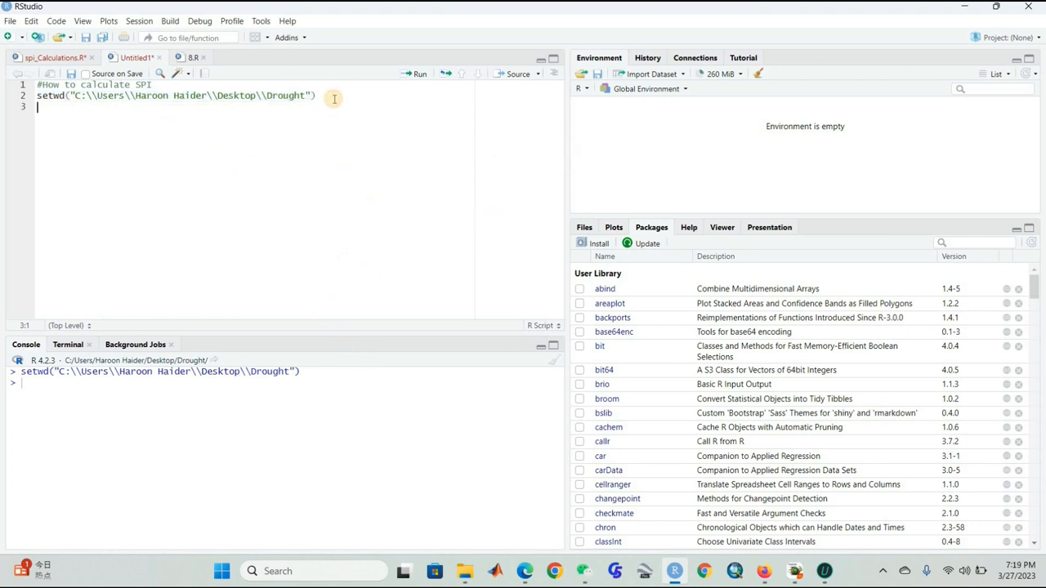
text(dir()
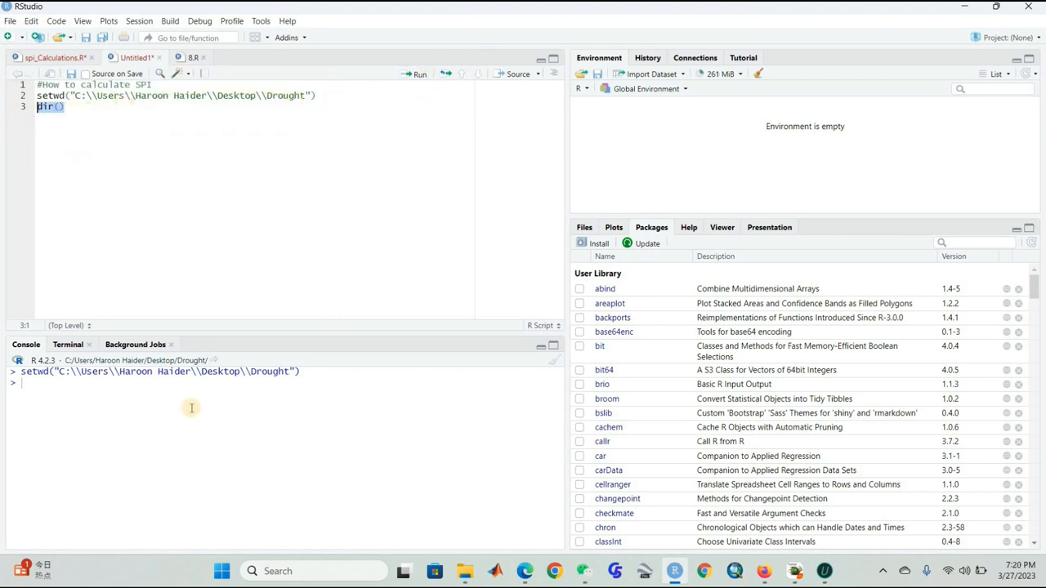
key(Return)
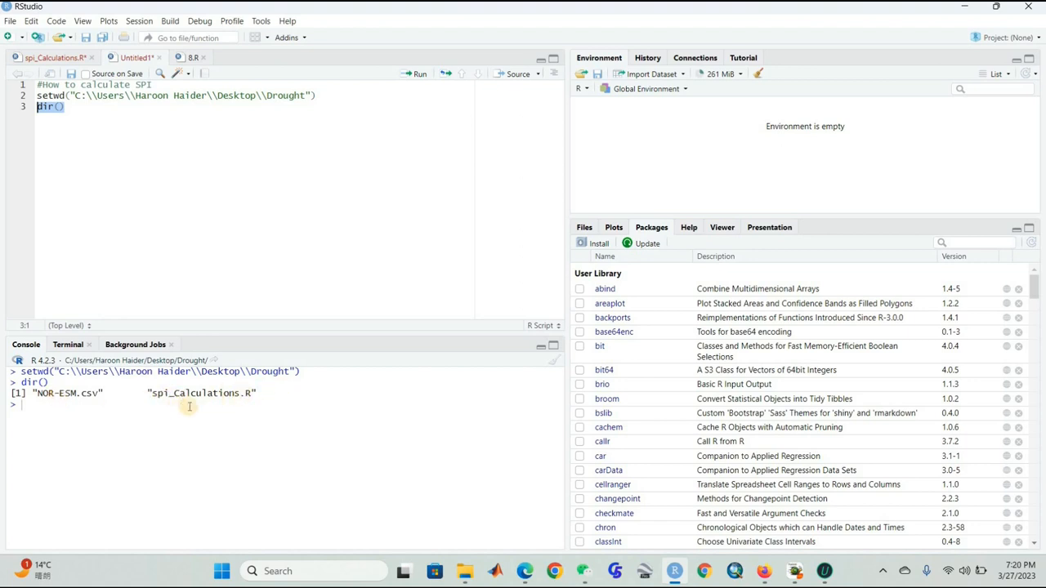
mouse_move(102, 366)
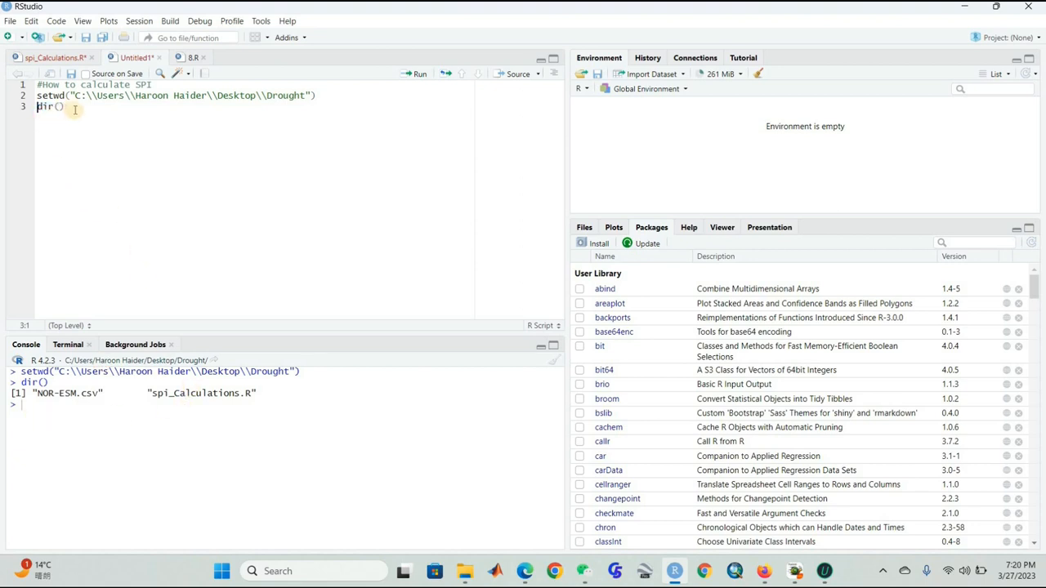
Step: Write line 4 as data1 <- read.csv(choose.files()) and select it
key(Return)
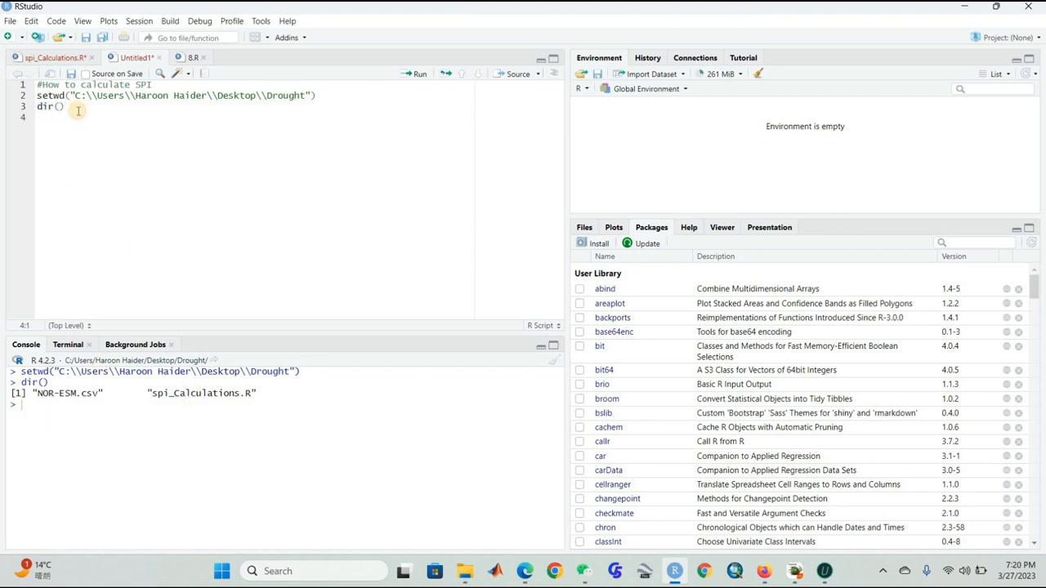
text(data)
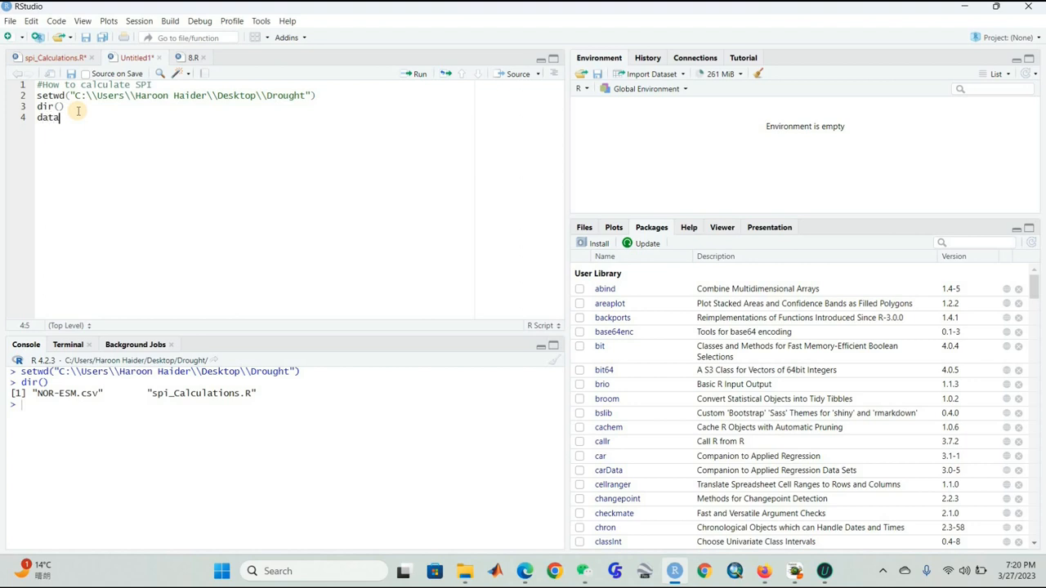
text(1<)
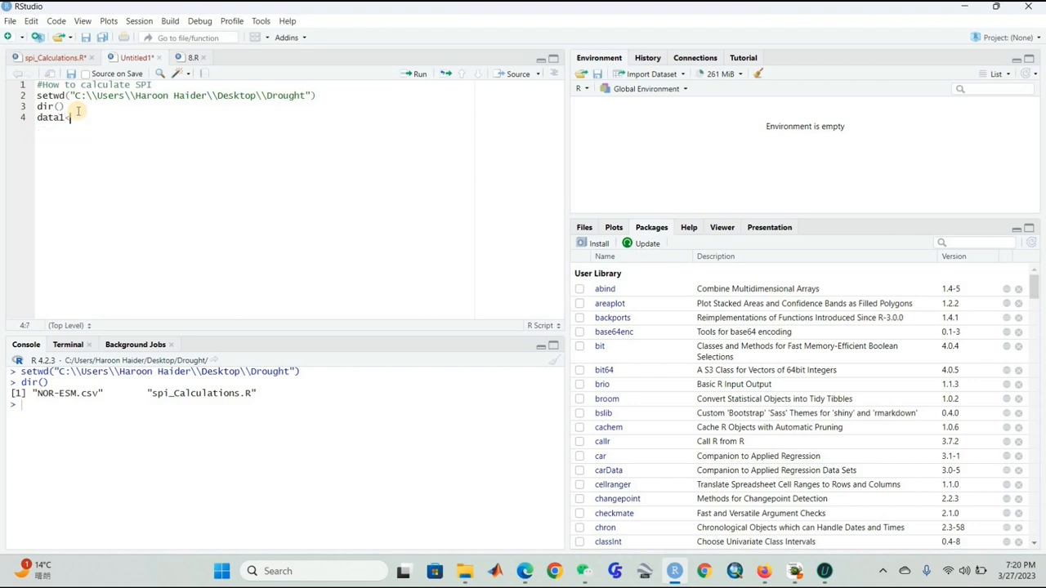
text(<)
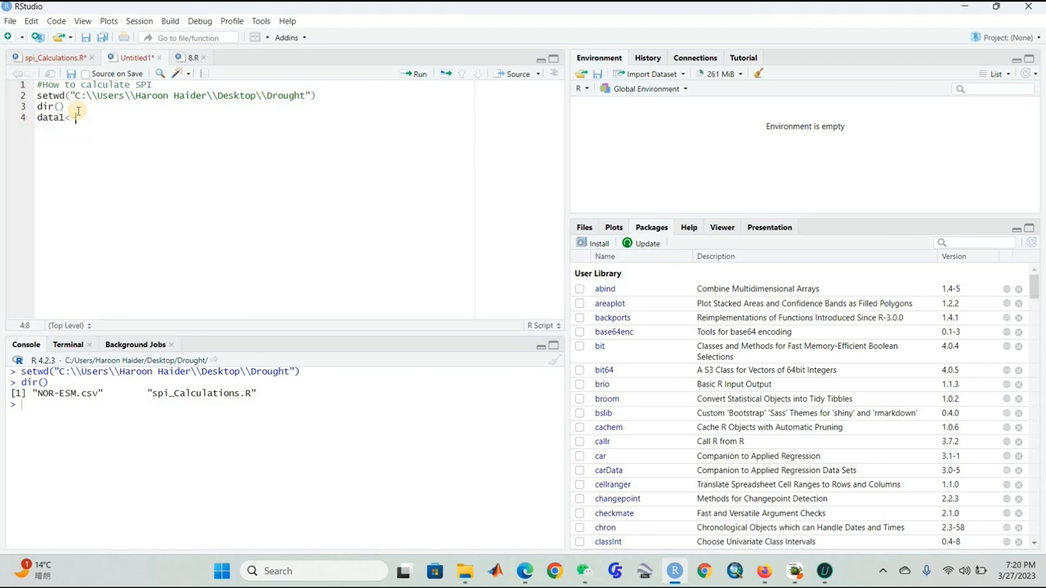
text(<)
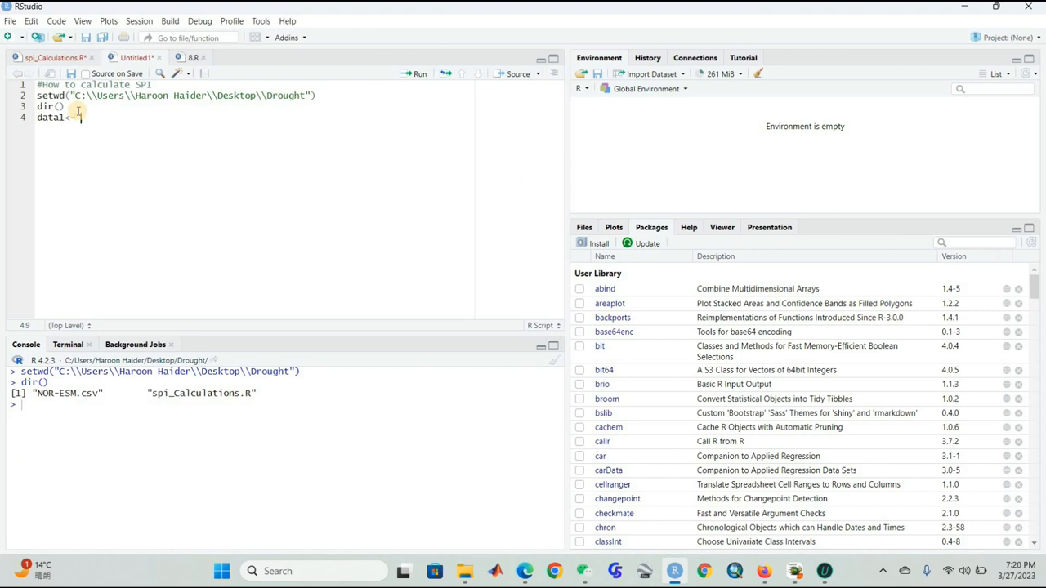
text(read.csv()
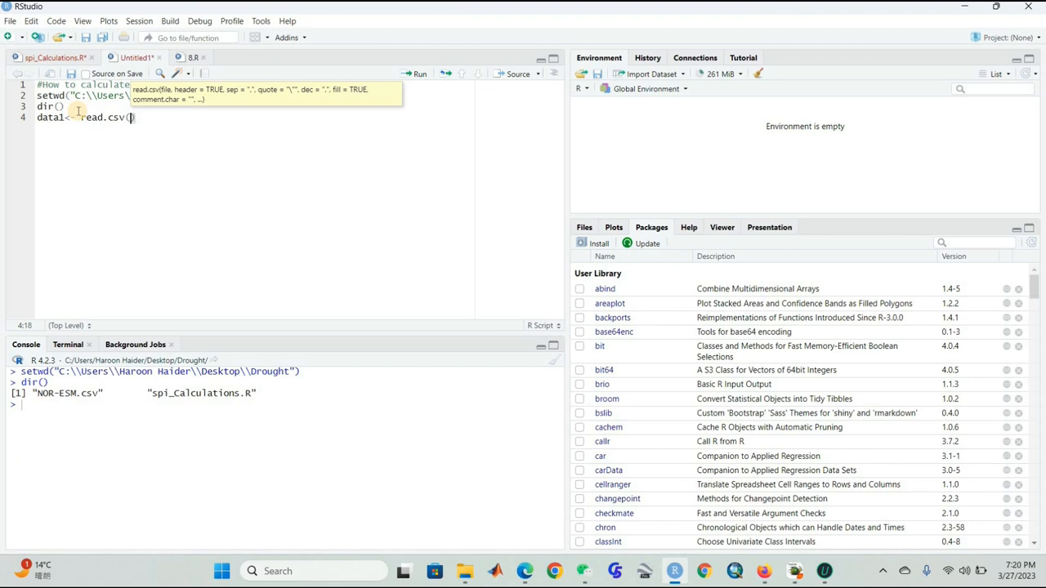
text(choose.files()
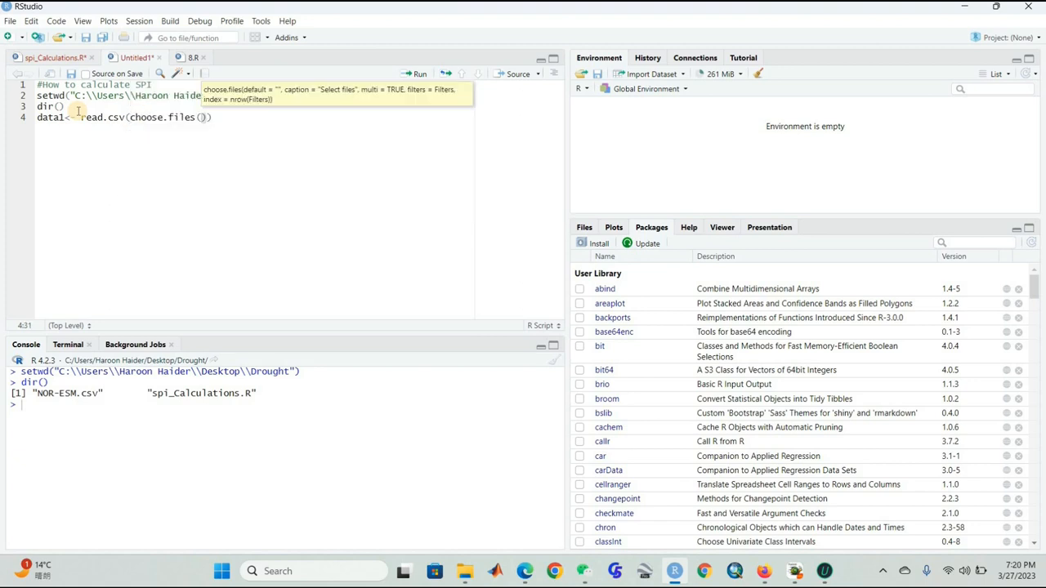
key(Return)
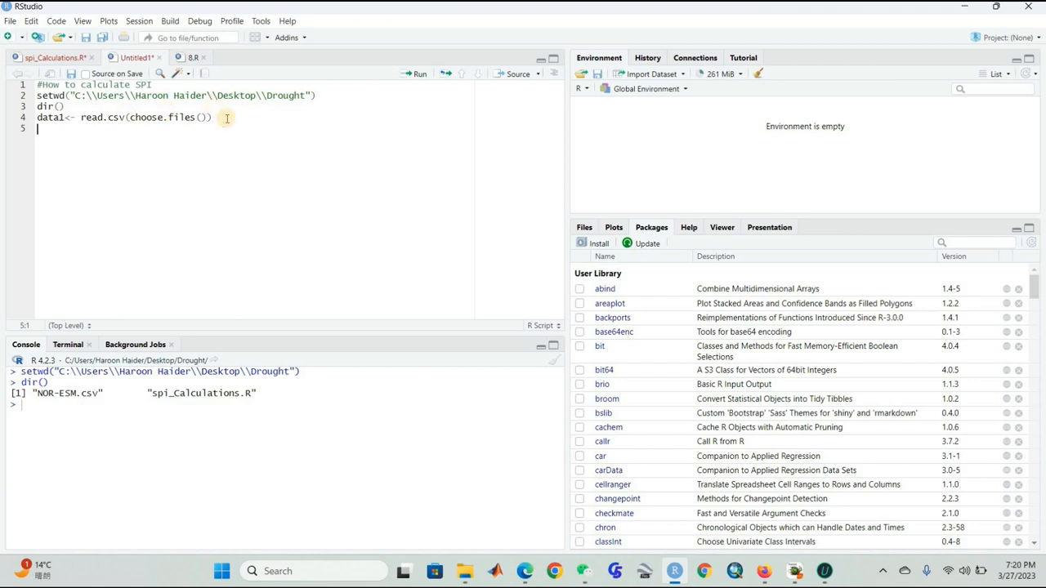
click(164, 117)
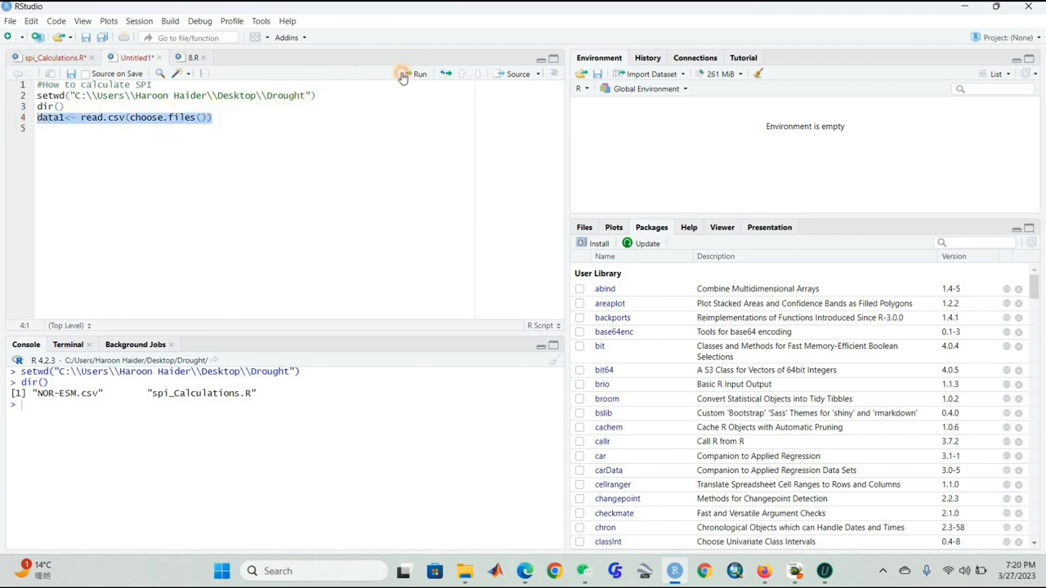
Step: Run the read.csv line and choose NOR-ESM.csv, loading 1140 observations into data1
click(419, 74)
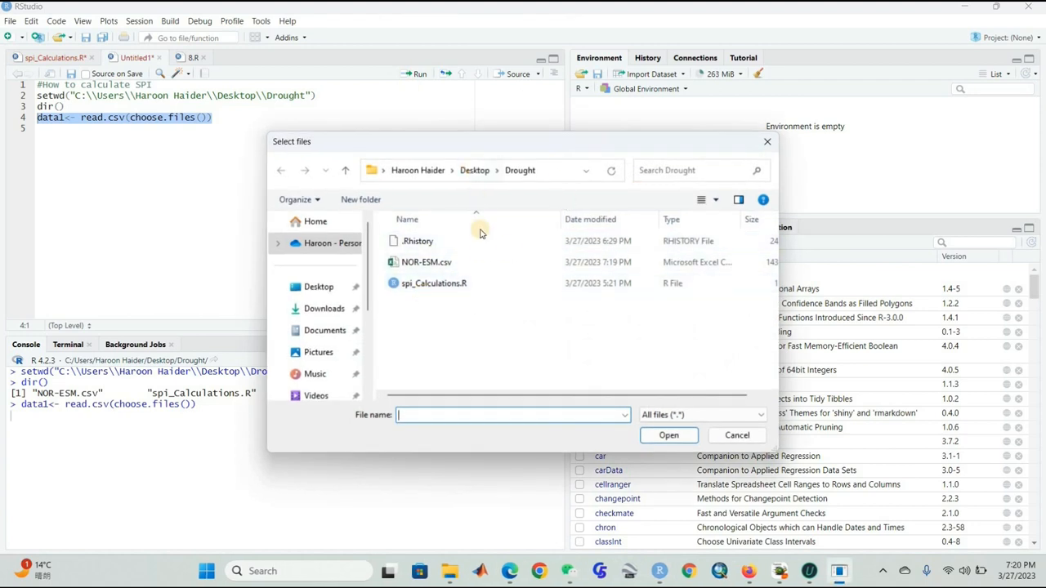
mouse_move(523, 228)
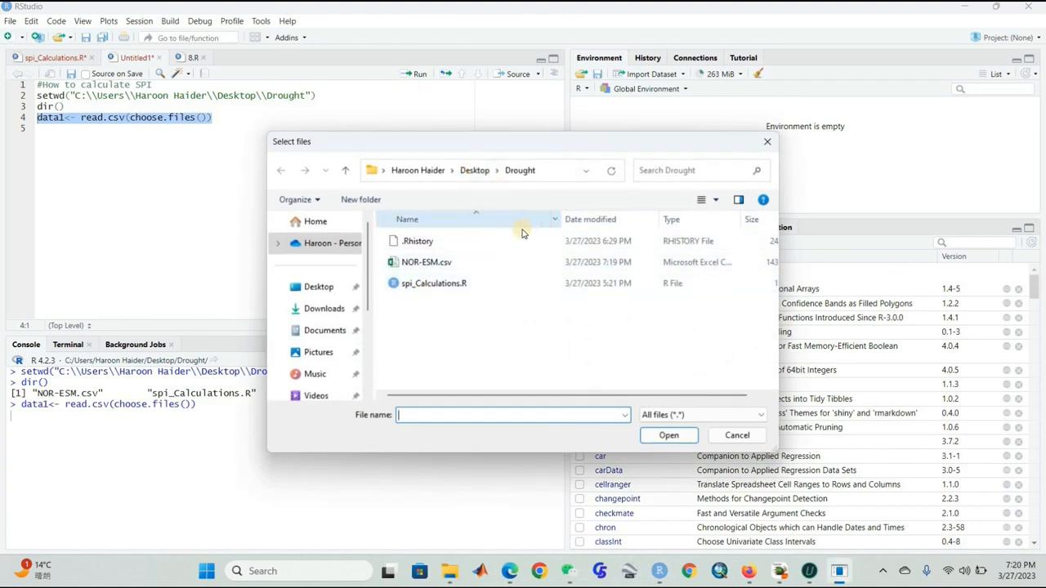
click(433, 283)
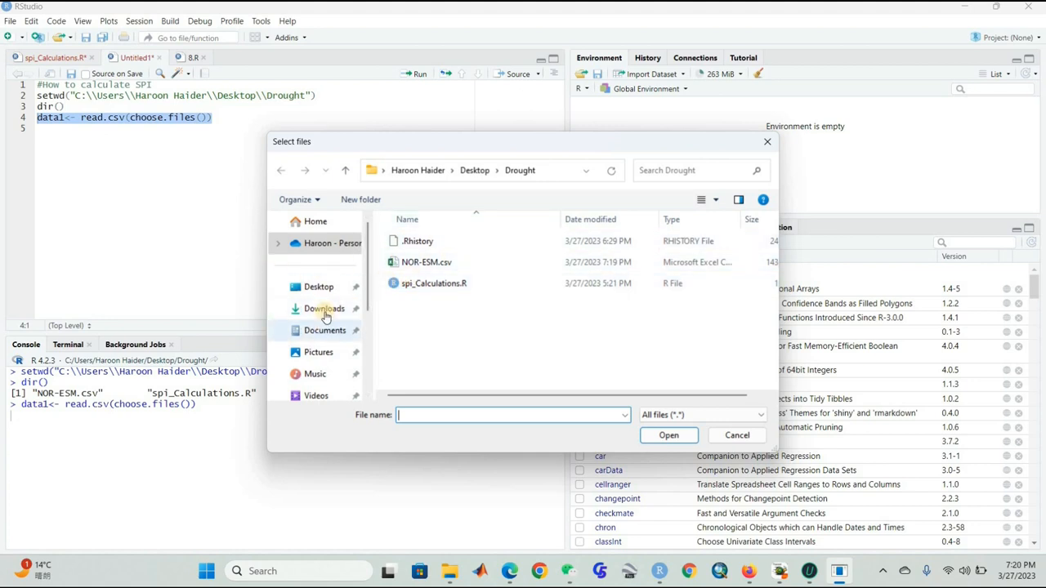
mouse_move(299, 308)
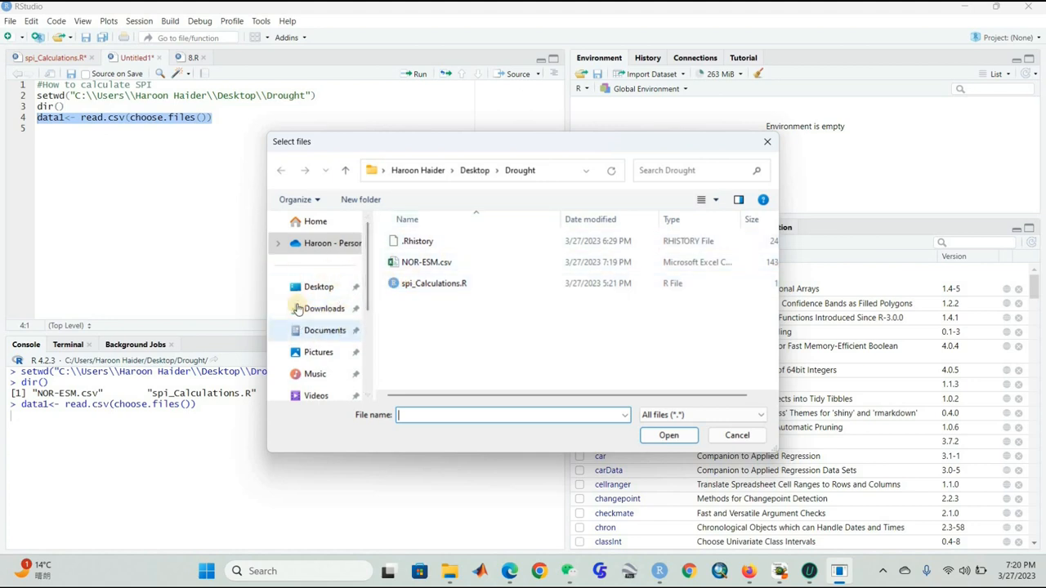
mouse_move(425, 274)
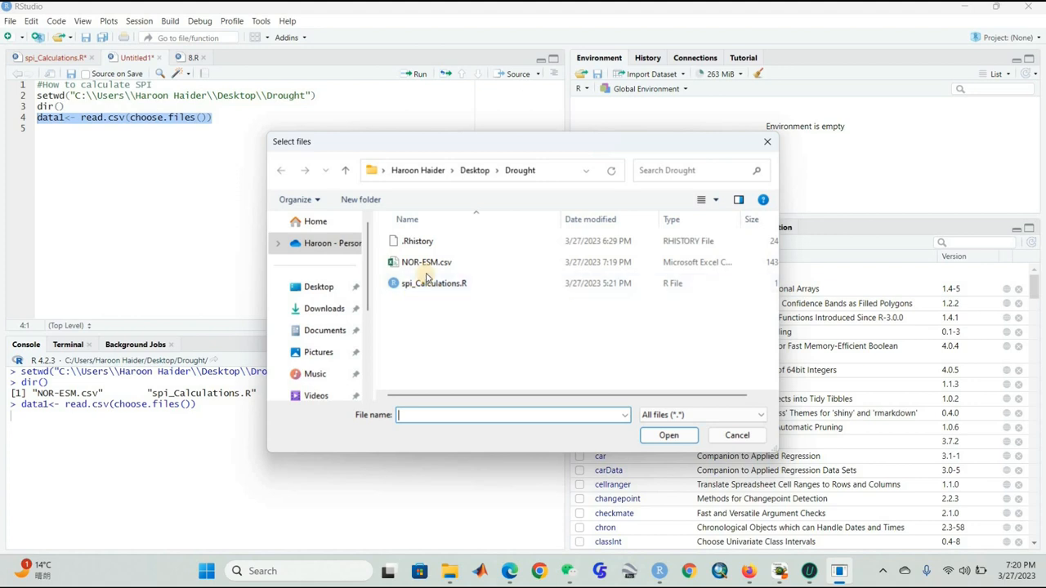
click(426, 262)
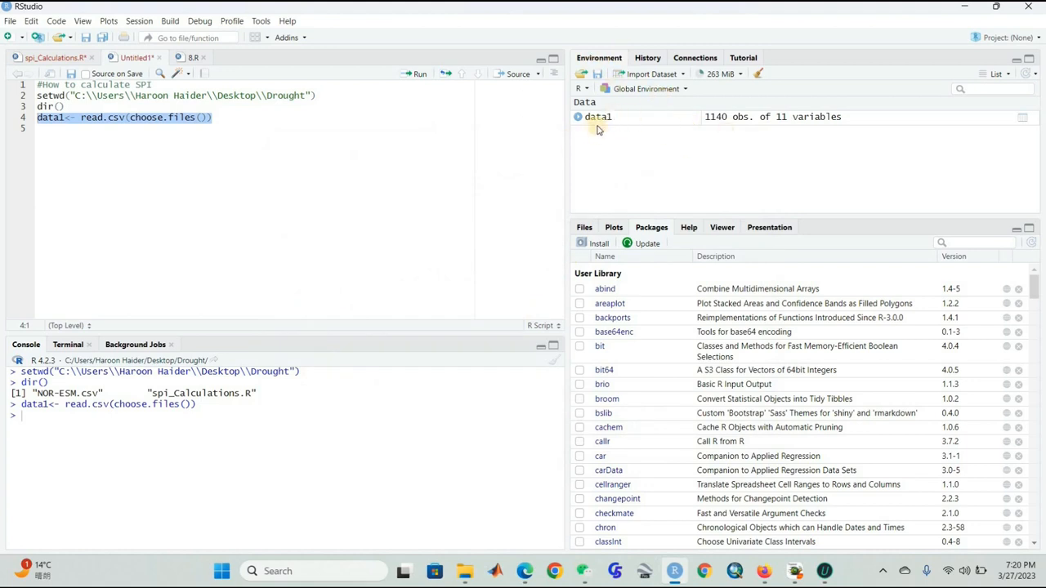
mouse_move(750, 129)
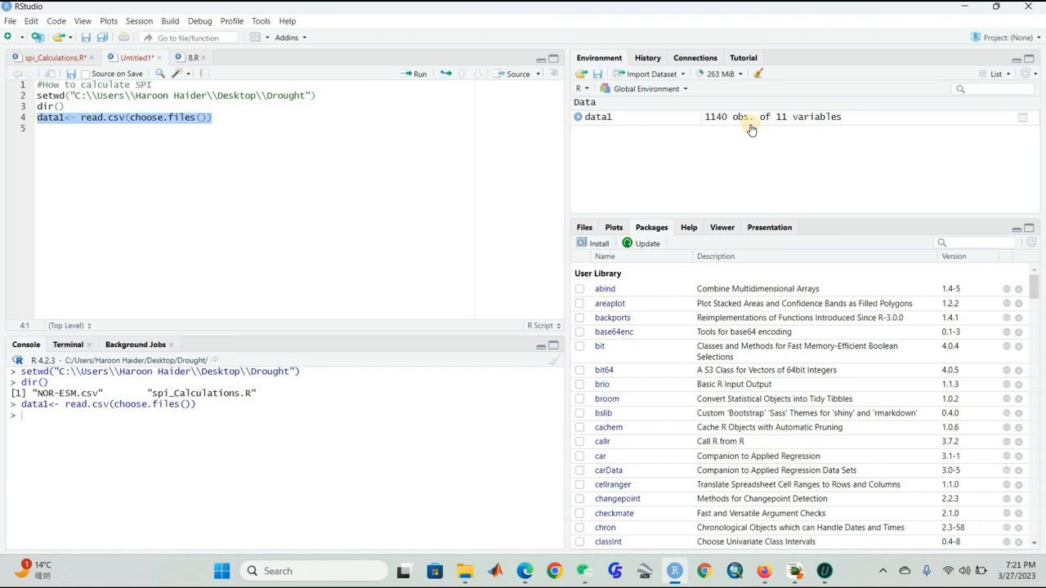
mouse_move(808, 122)
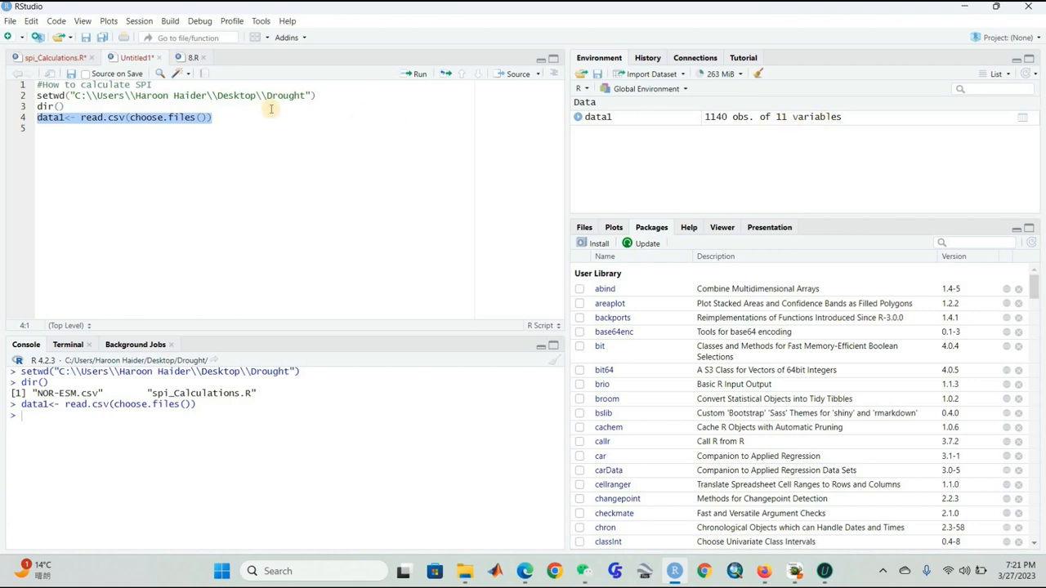
Step: Write install.packages("SPEI") on a new line 5 and select it
click(212, 116)
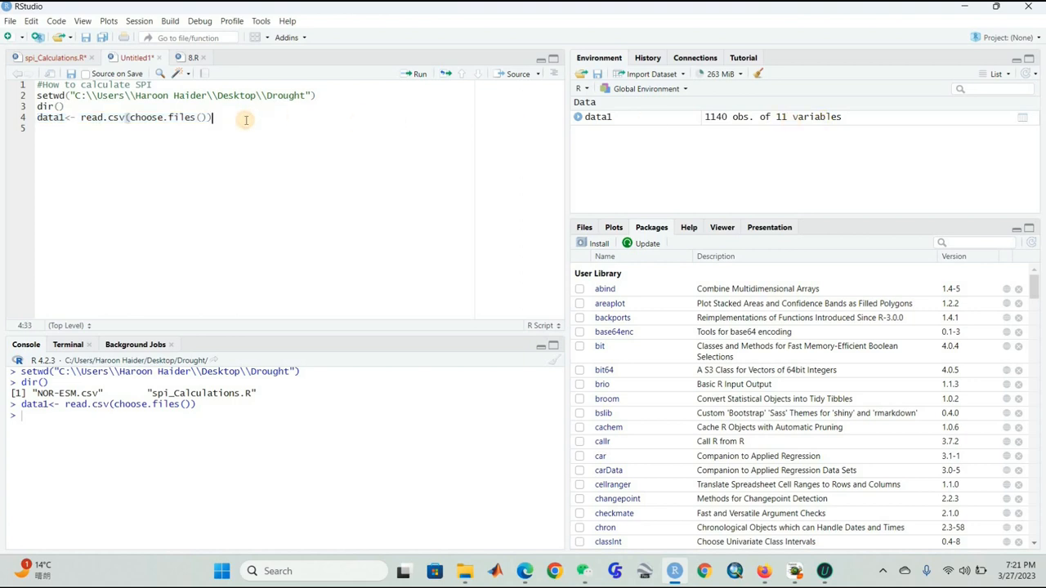
key(Return)
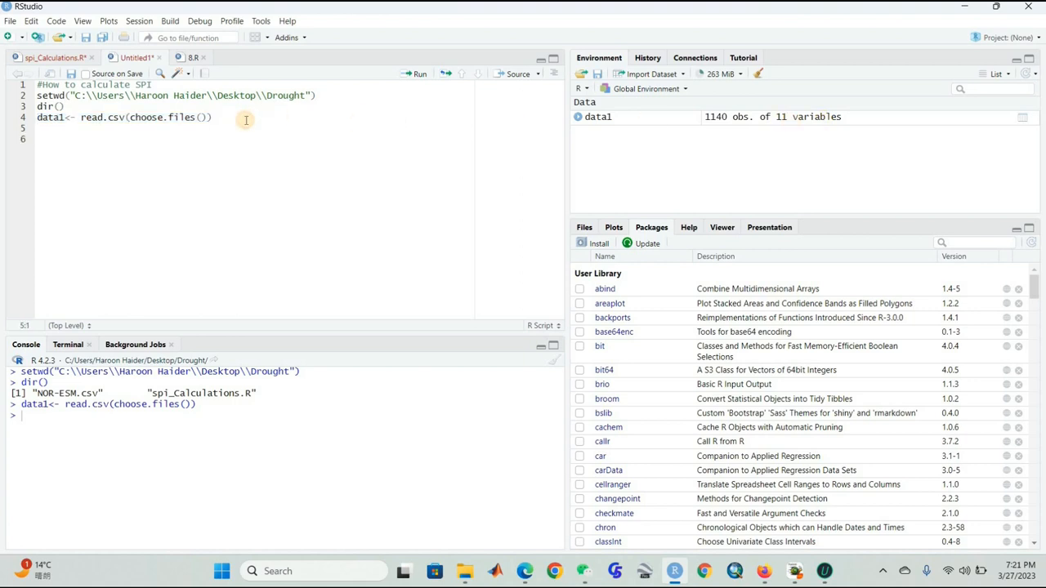
text(in)
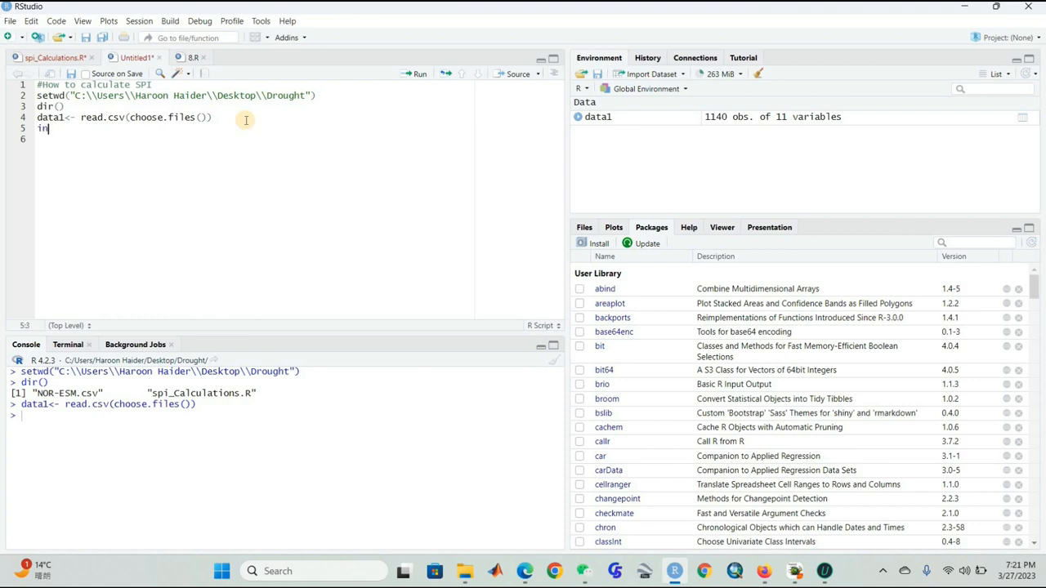
text(s)
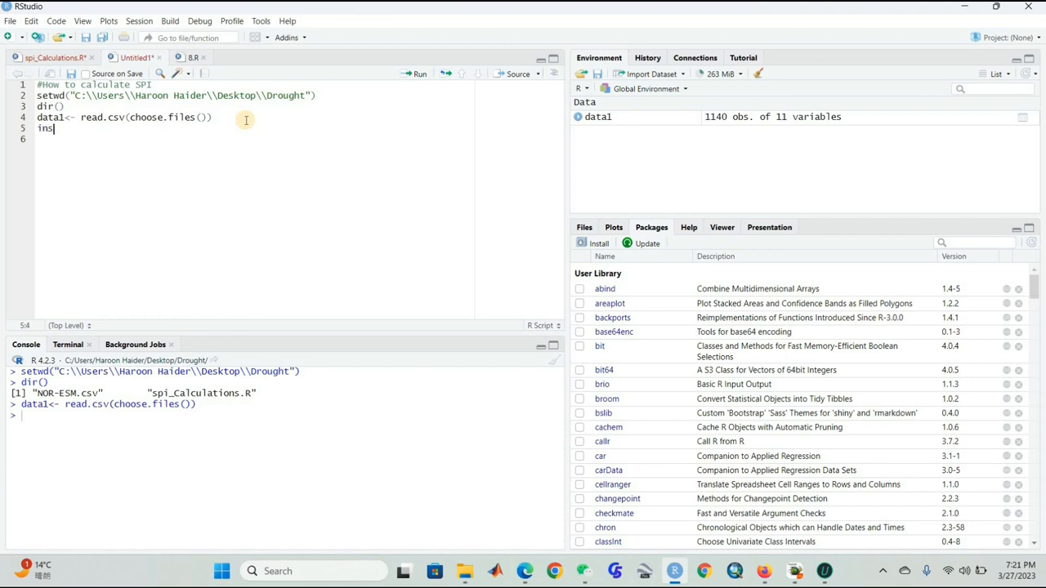
text(tall.packages()
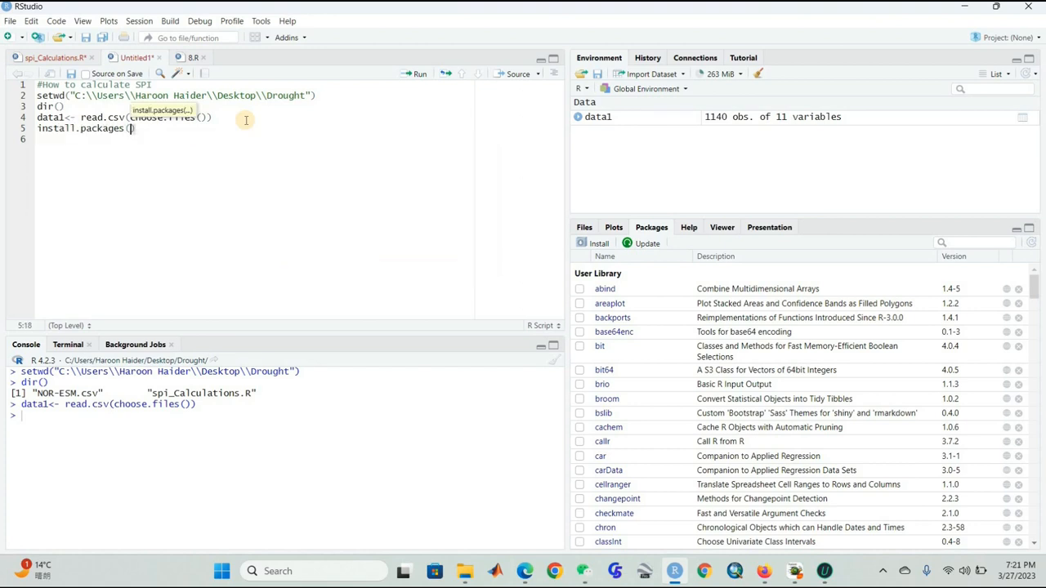
text(")
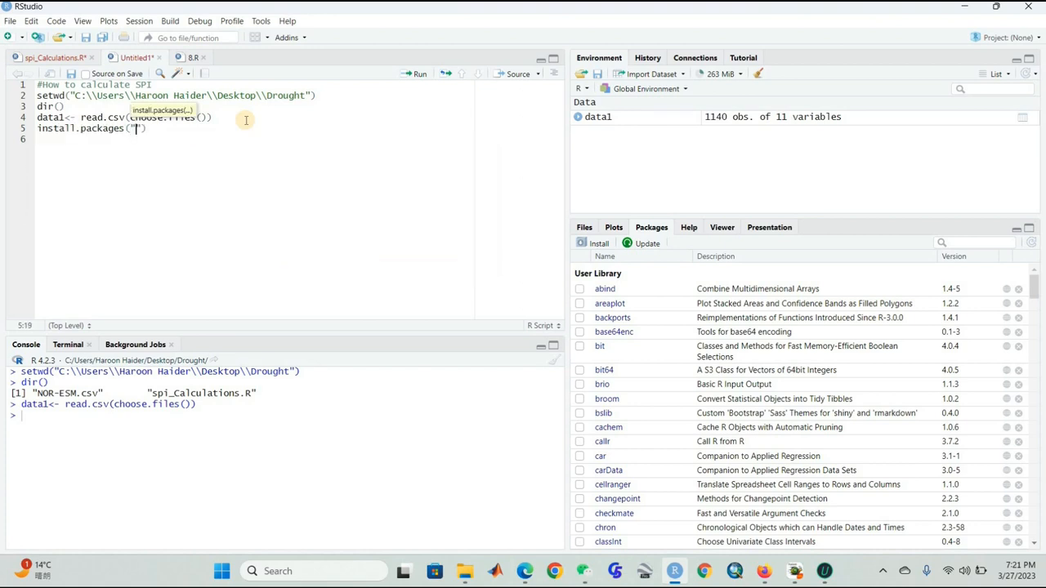
text(SPEI)
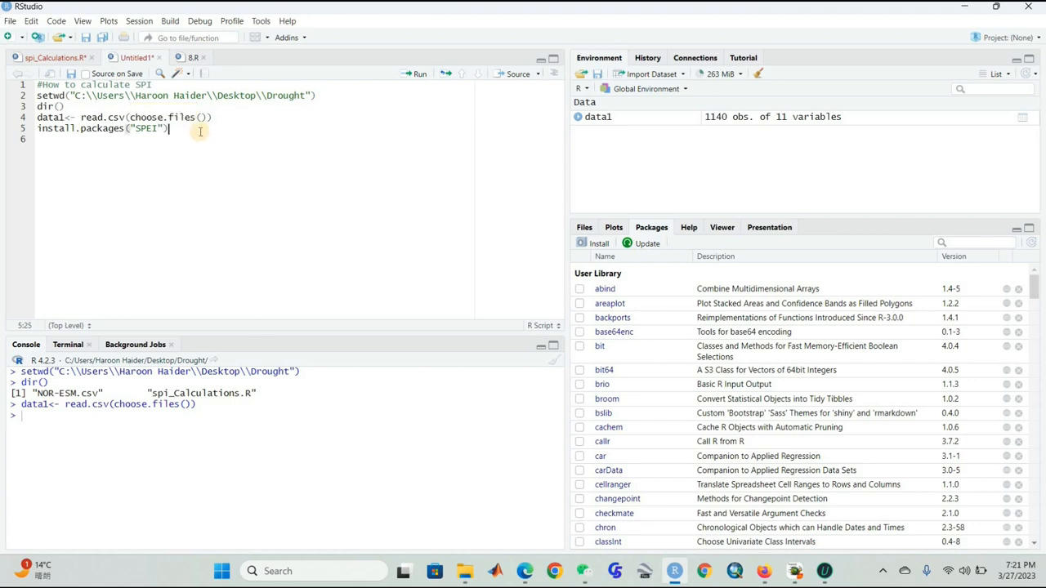
triple_click(102, 129)
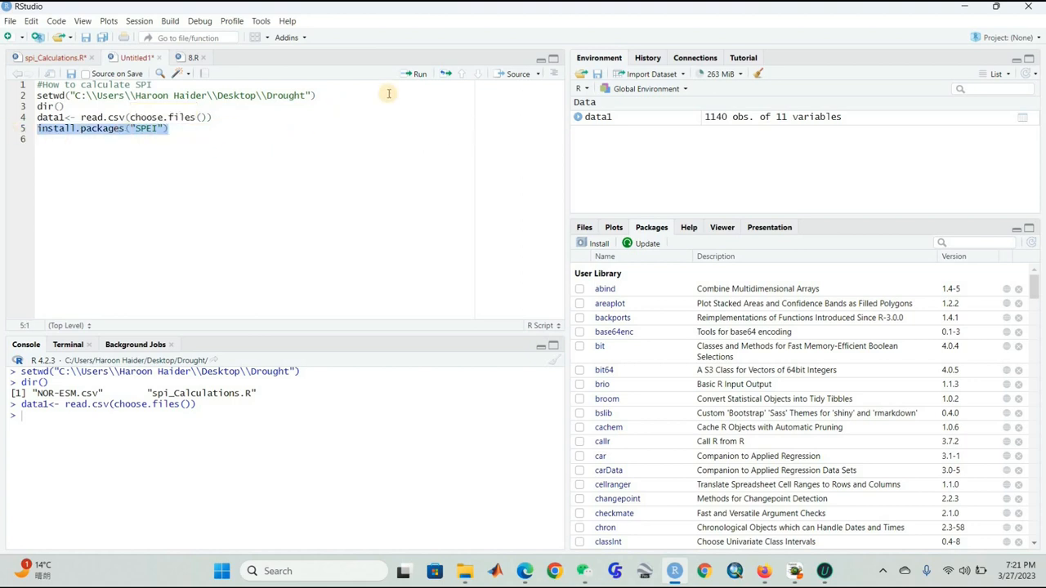
mouse_move(414, 88)
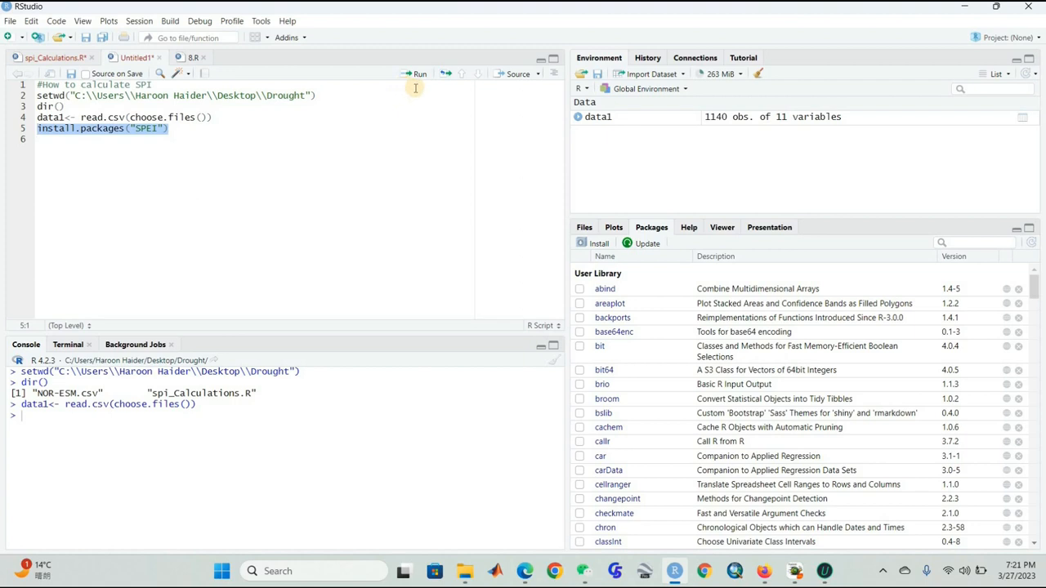
mouse_move(140, 148)
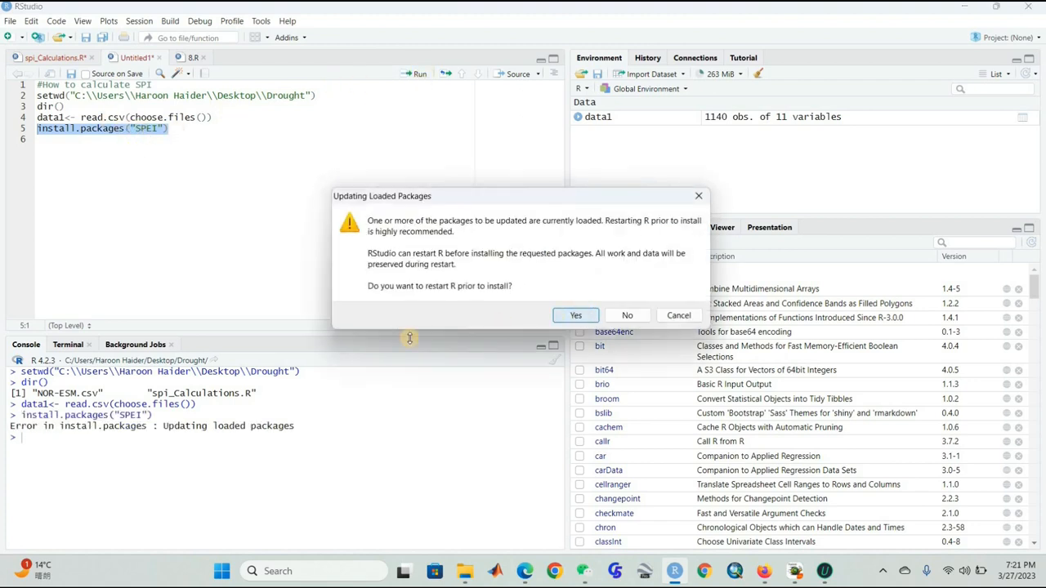
Step: Confirm restarting R so SPEI installs, then start a library() call on line 6
click(575, 315)
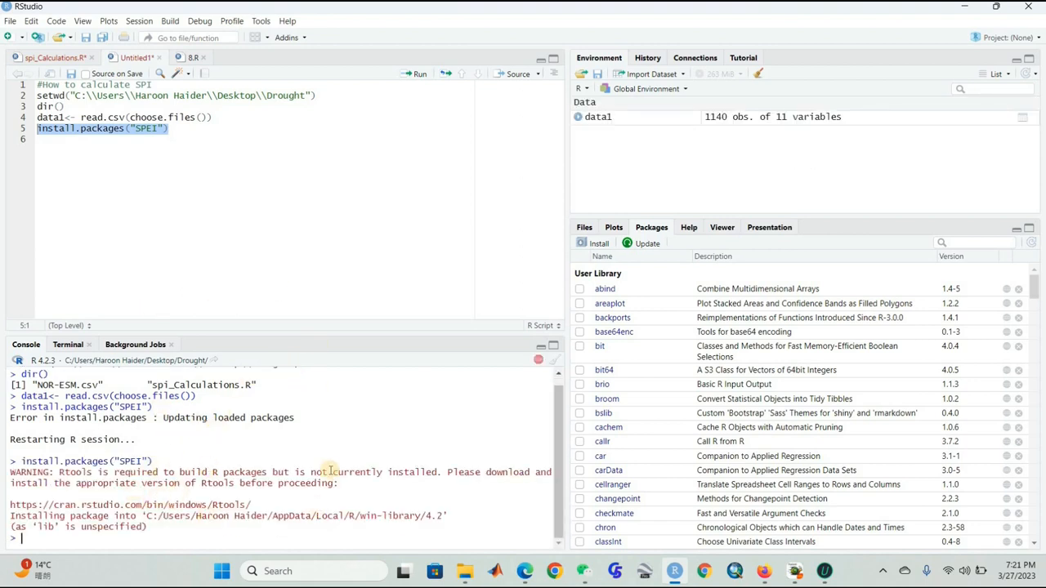
mouse_move(279, 463)
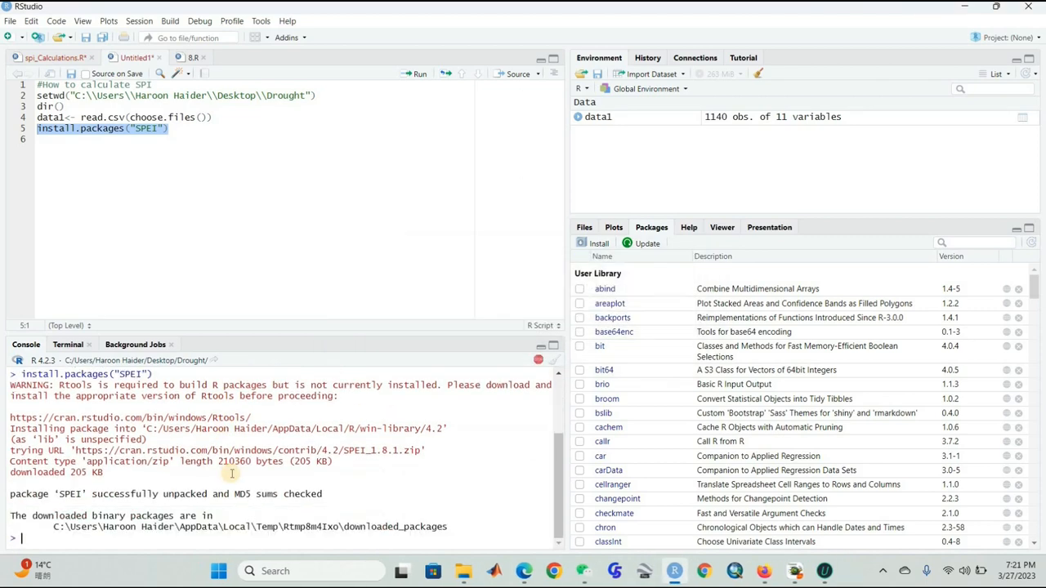
mouse_move(86, 507)
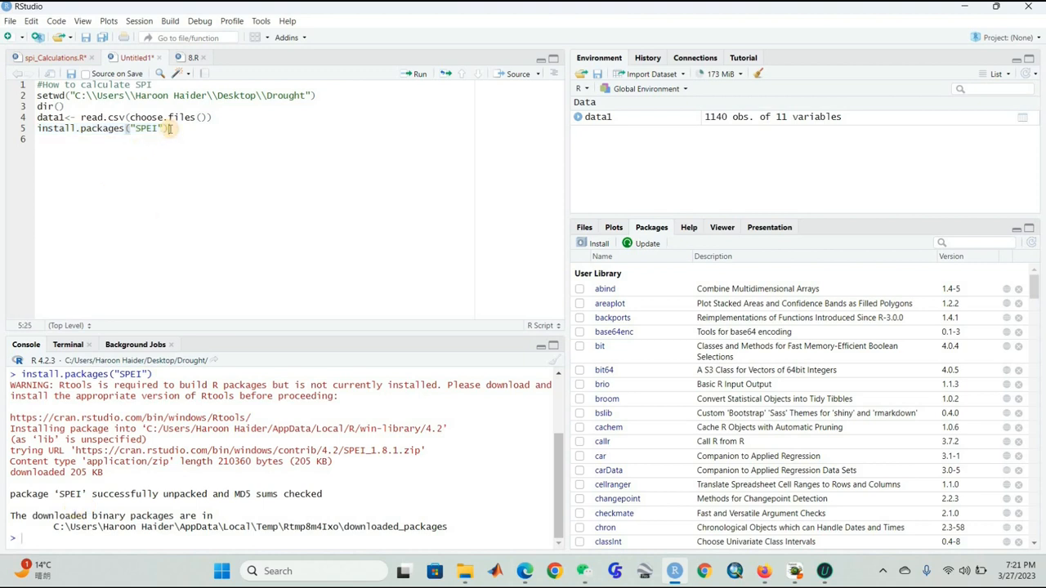
key(Return)
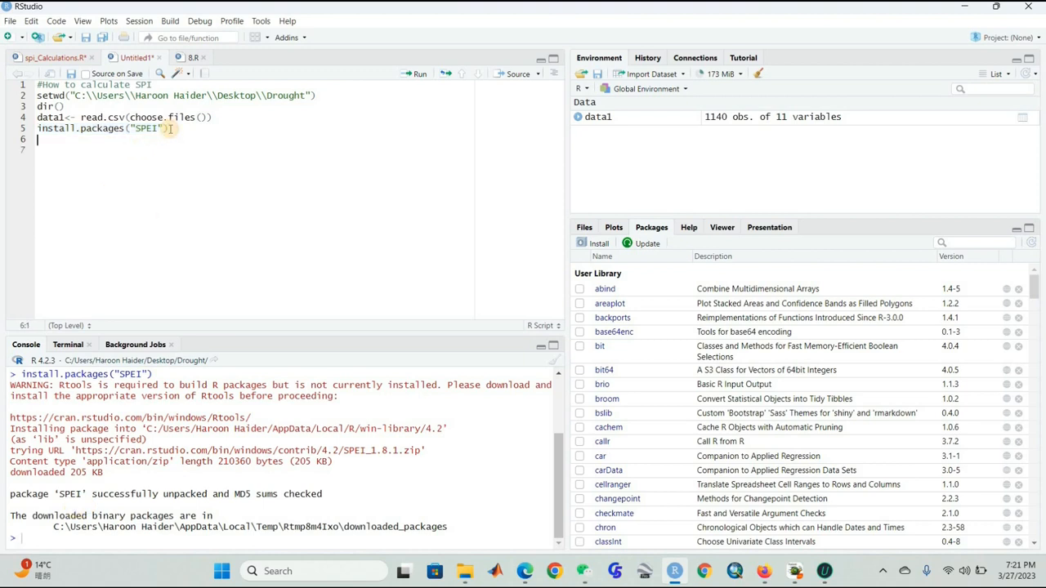
text(library()
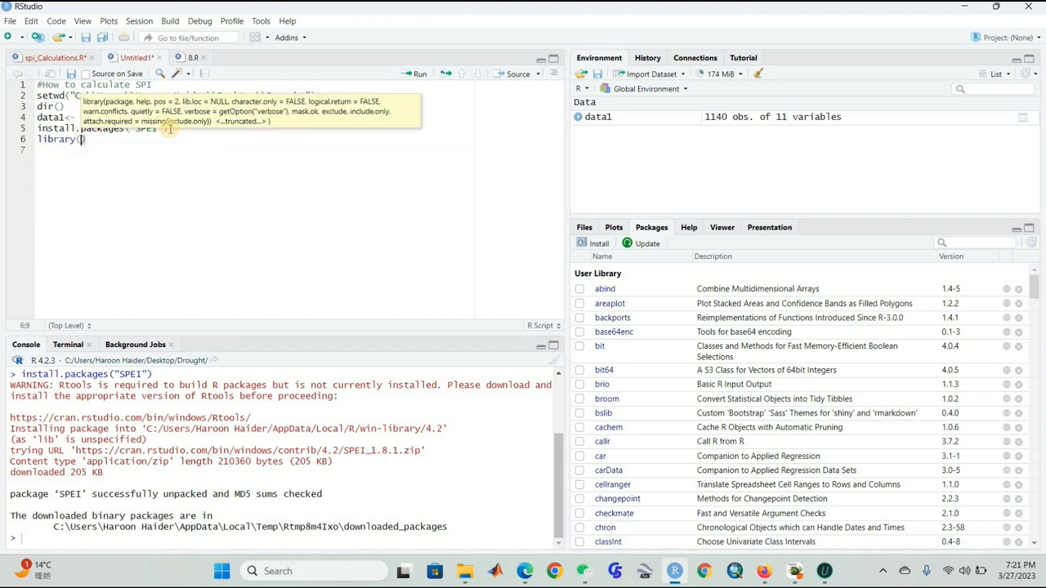
Step: Complete and run library(SPEI), loading SPEI 1.8.1, then add an empty line below
text(SPEI)
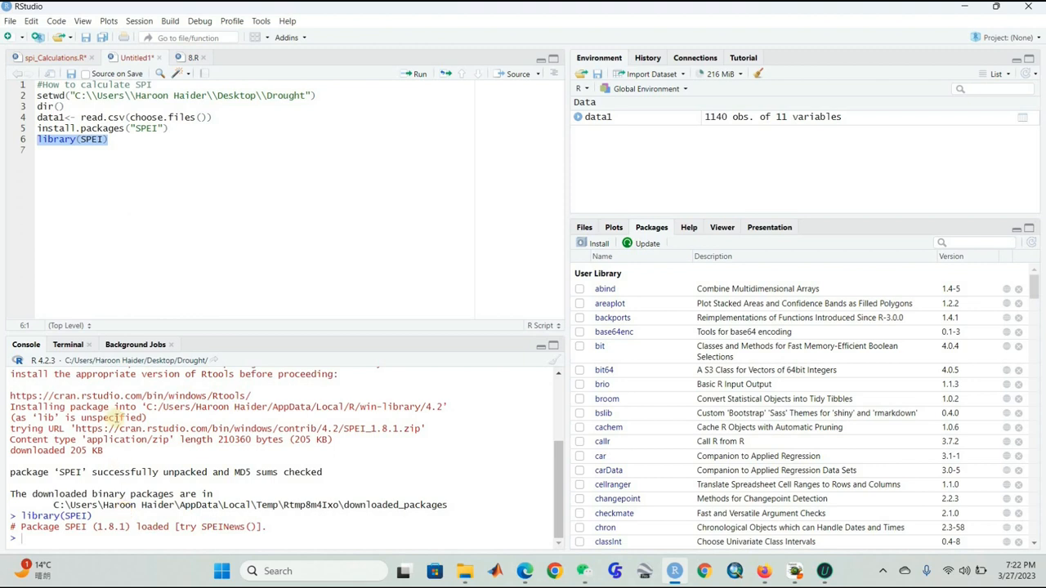
click(108, 138)
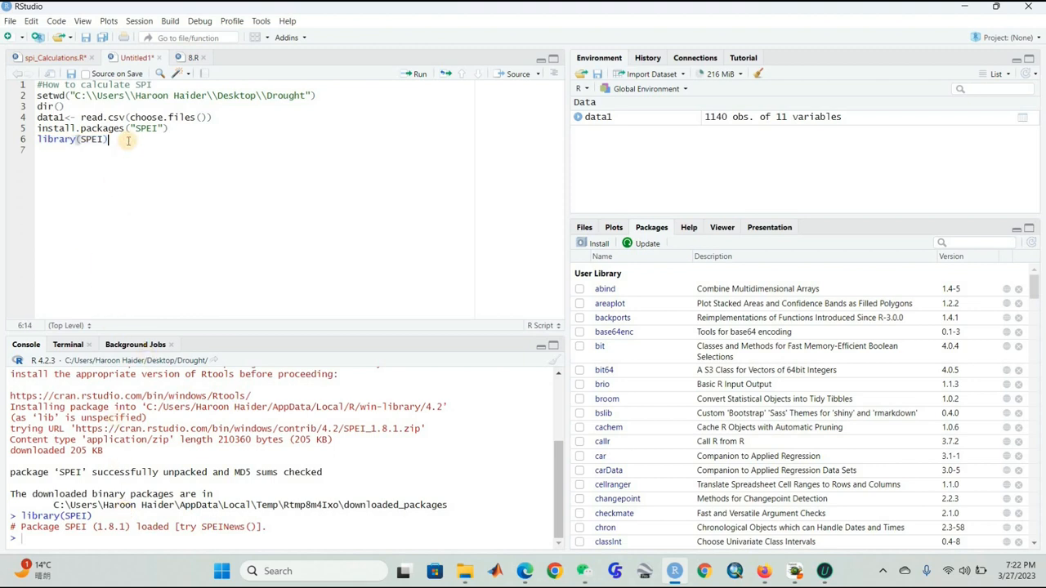
key(Return)
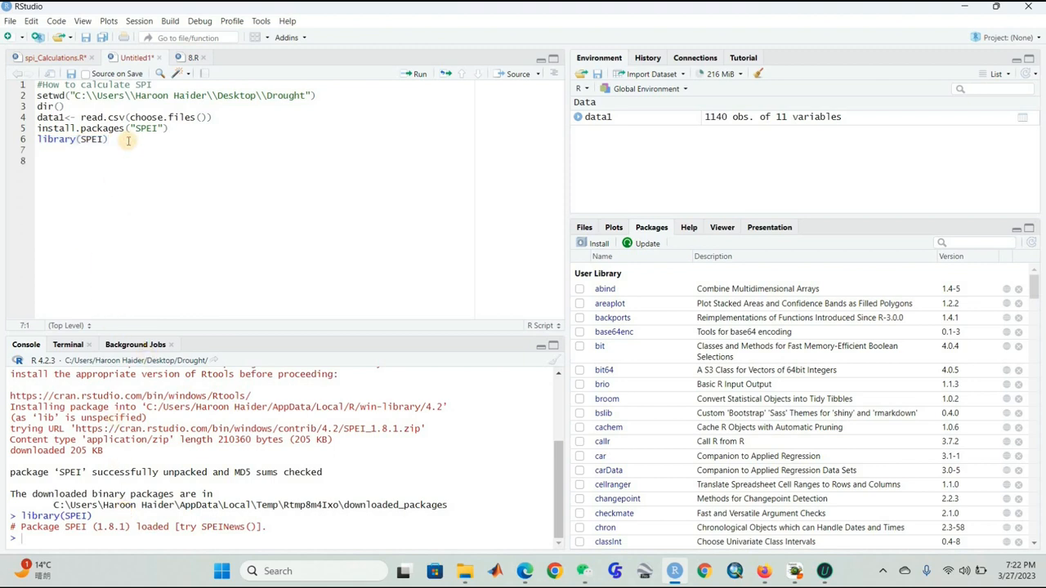
Step: Write data2 <- spi(data1$NorESM1.M45,3) to compute the 3-month SPI
text(dat)
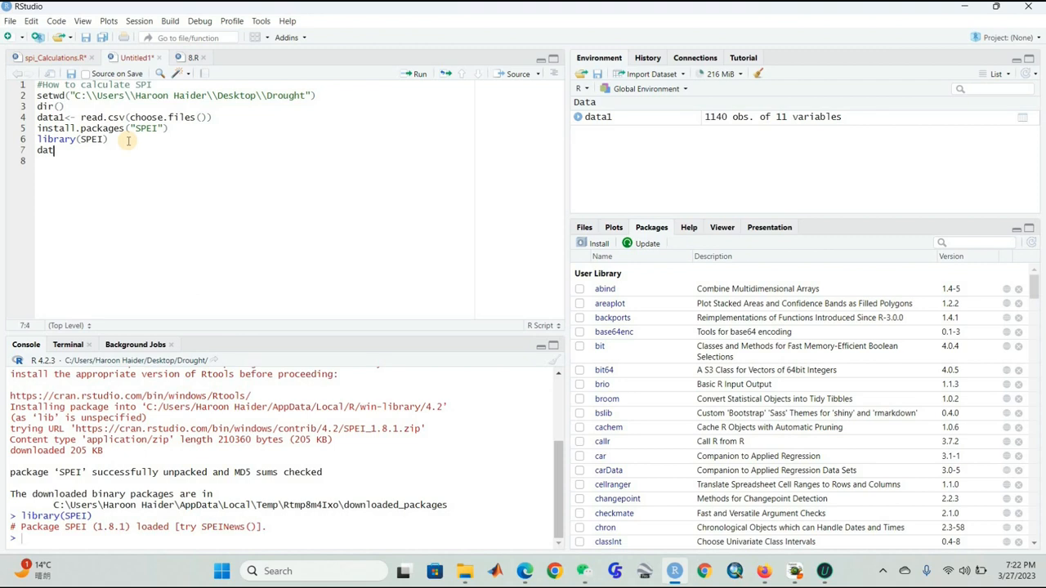
text(a2)
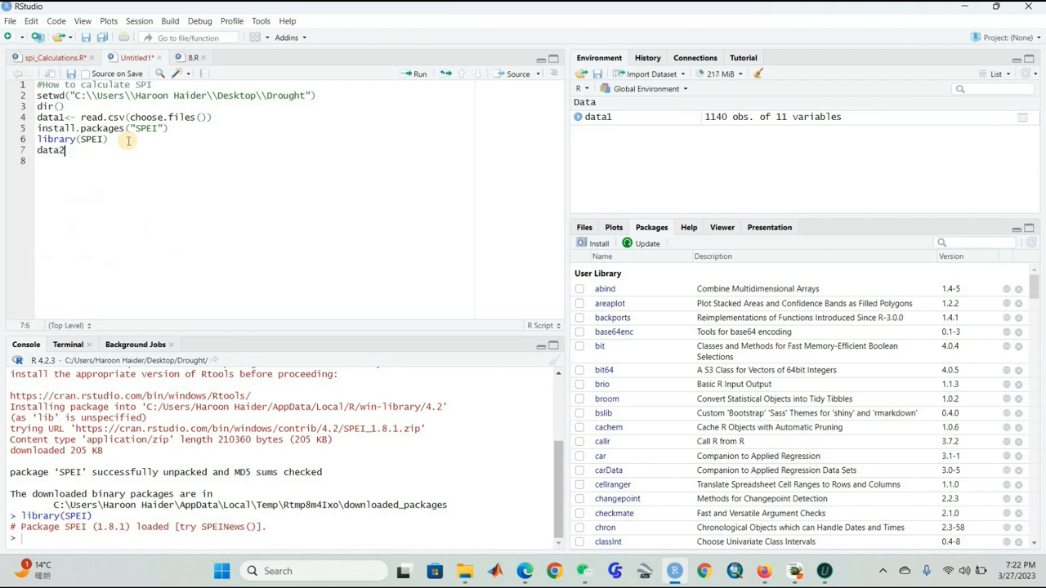
text(<-)
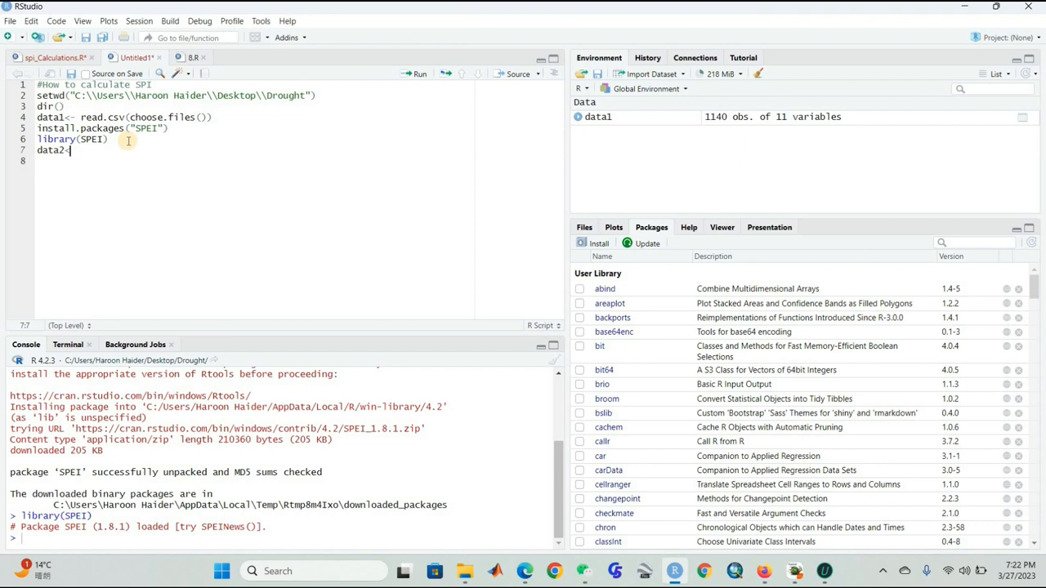
text(-)
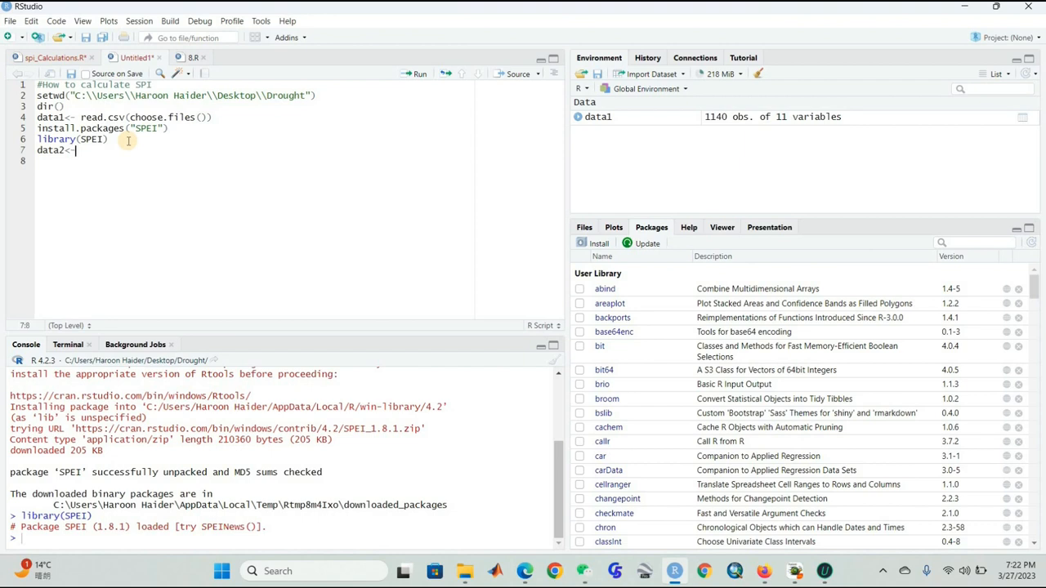
text(spi)
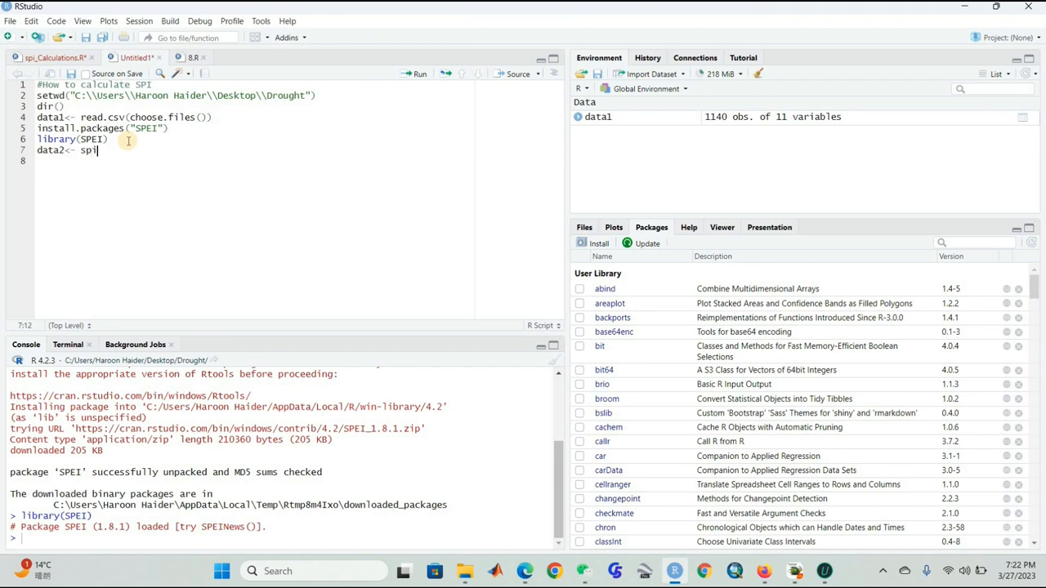
text(()
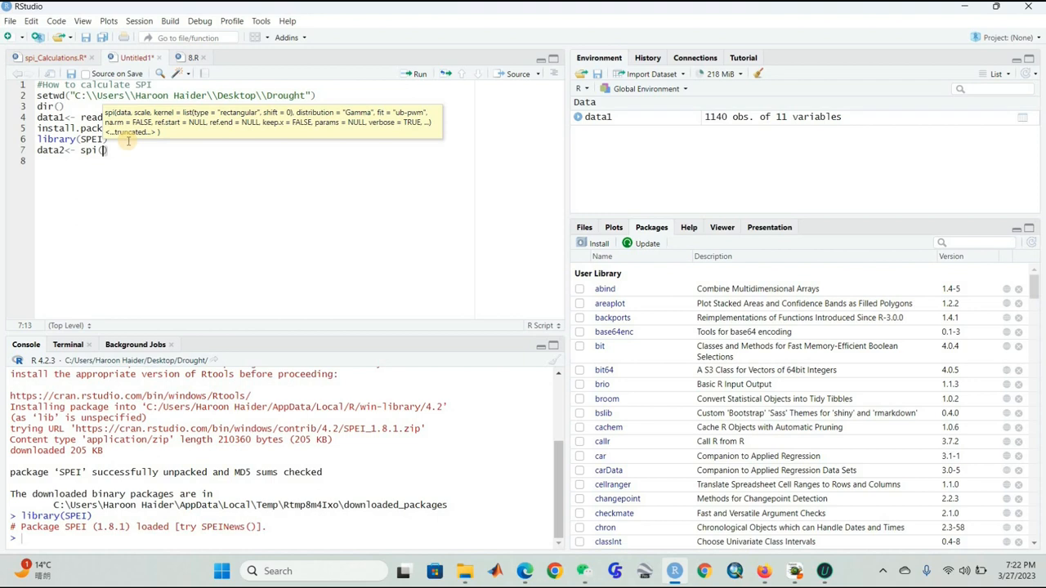
text(data1$)
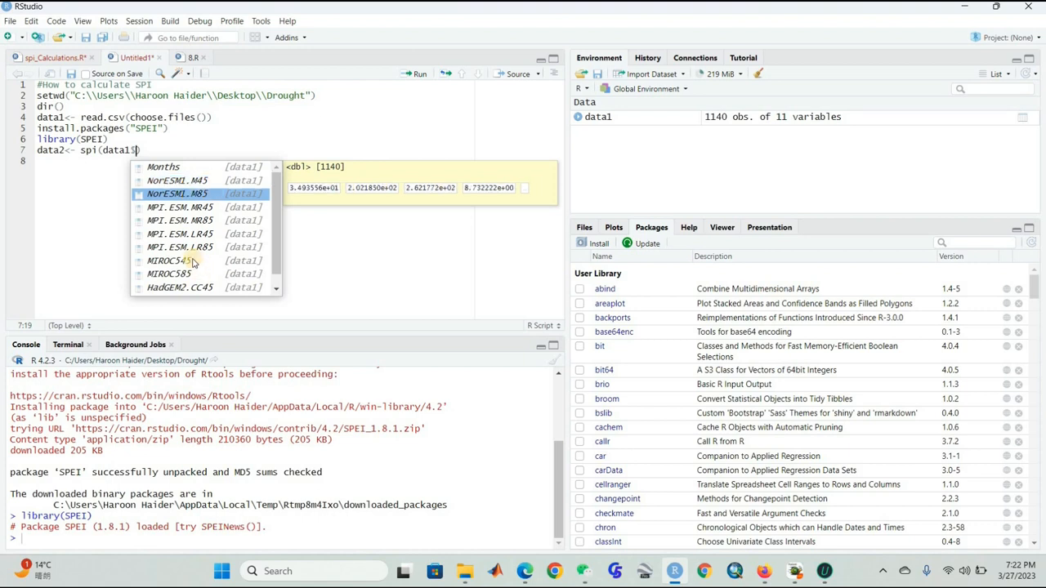
mouse_move(192, 193)
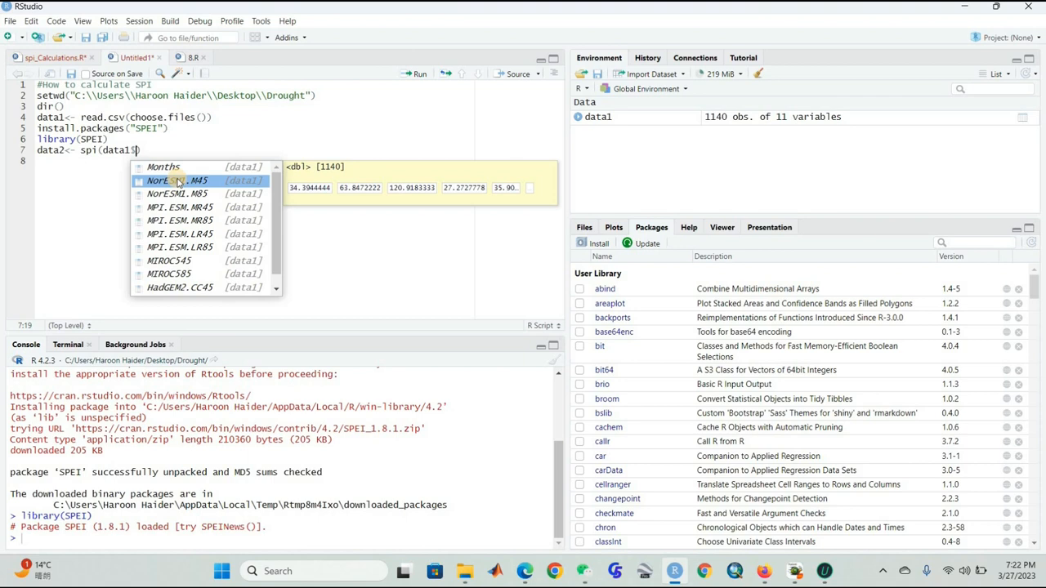
click(176, 180)
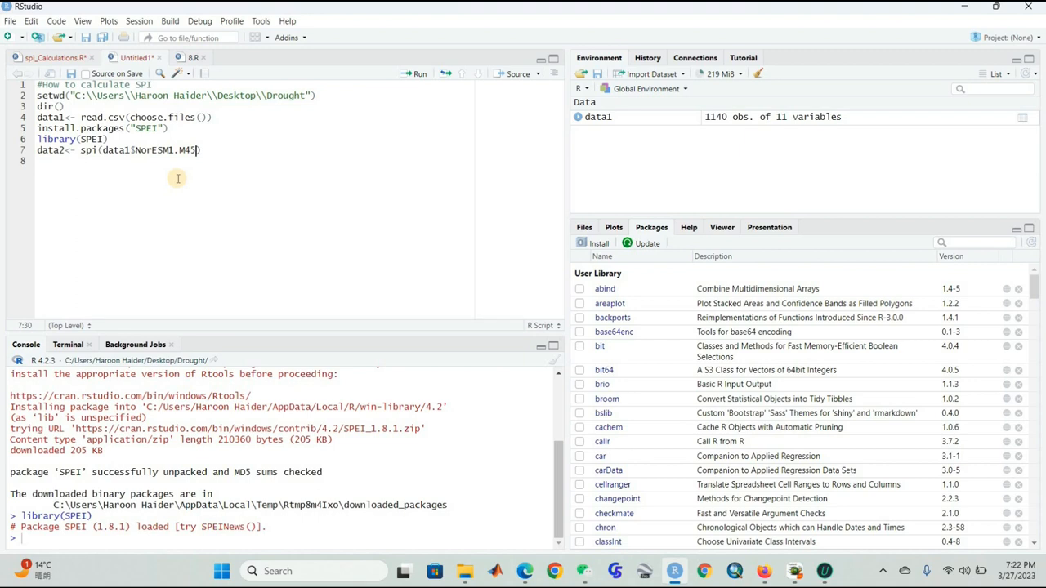
text(,)
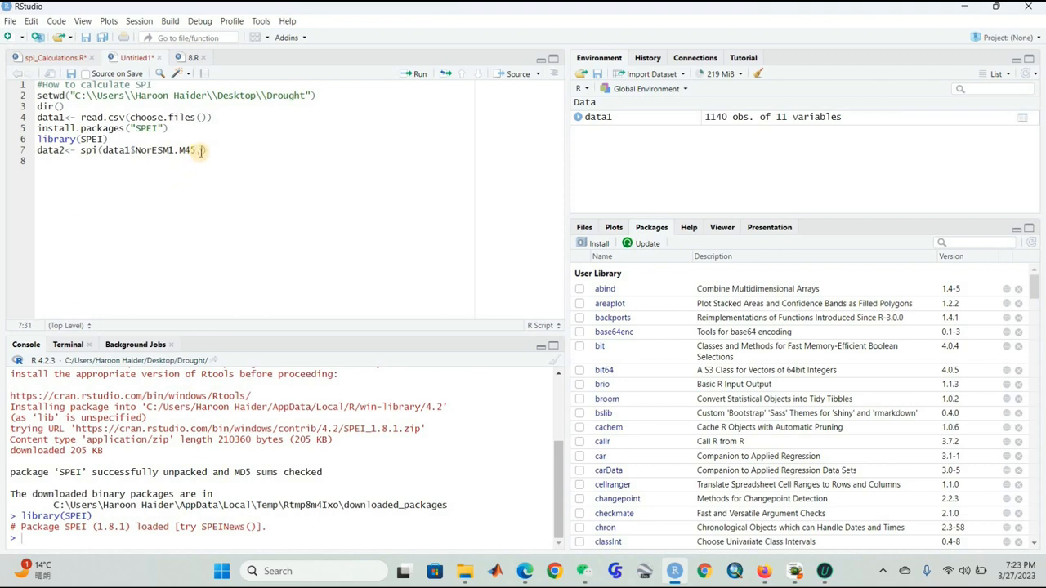
text(,3)
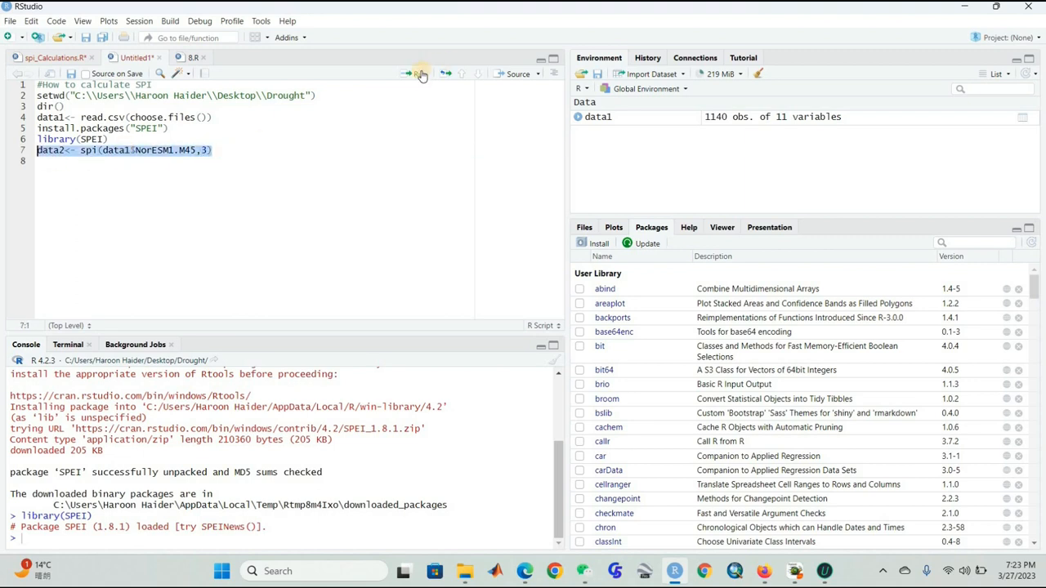
mouse_move(419, 73)
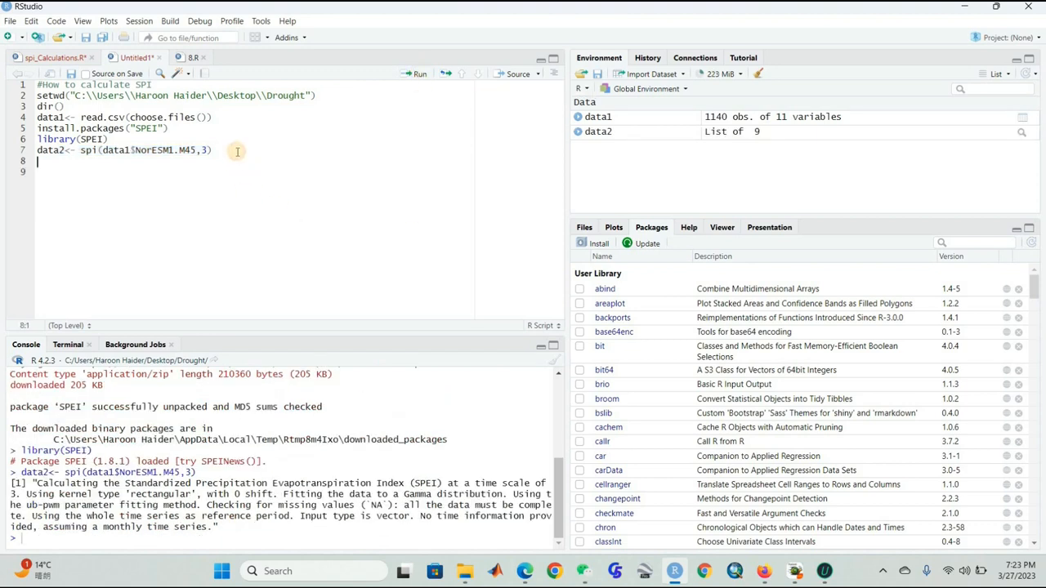
Step: Enter `data2` on line 8 and scroll through its printed SPI values
text(dat)
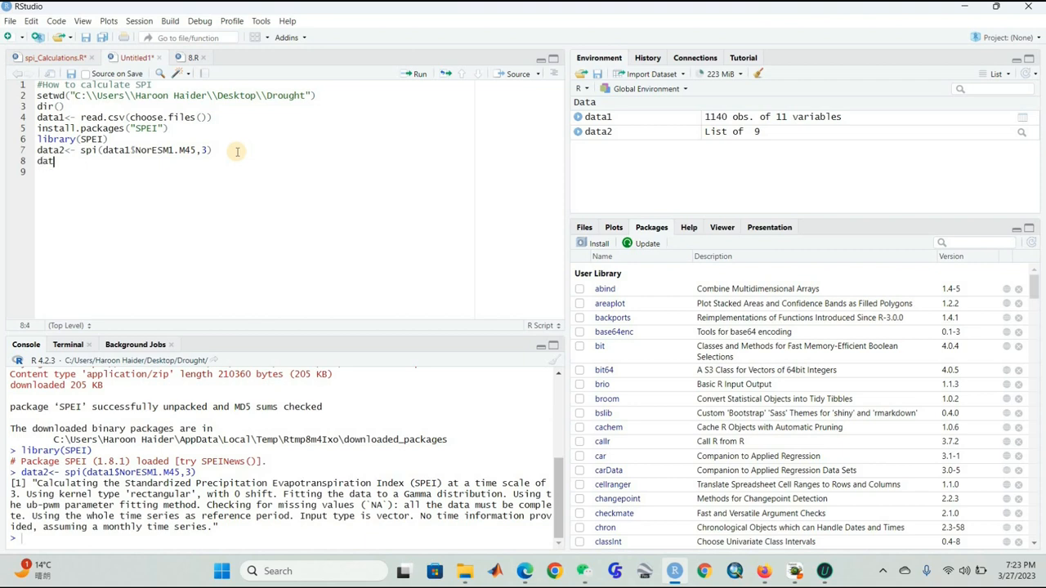
text(a2)
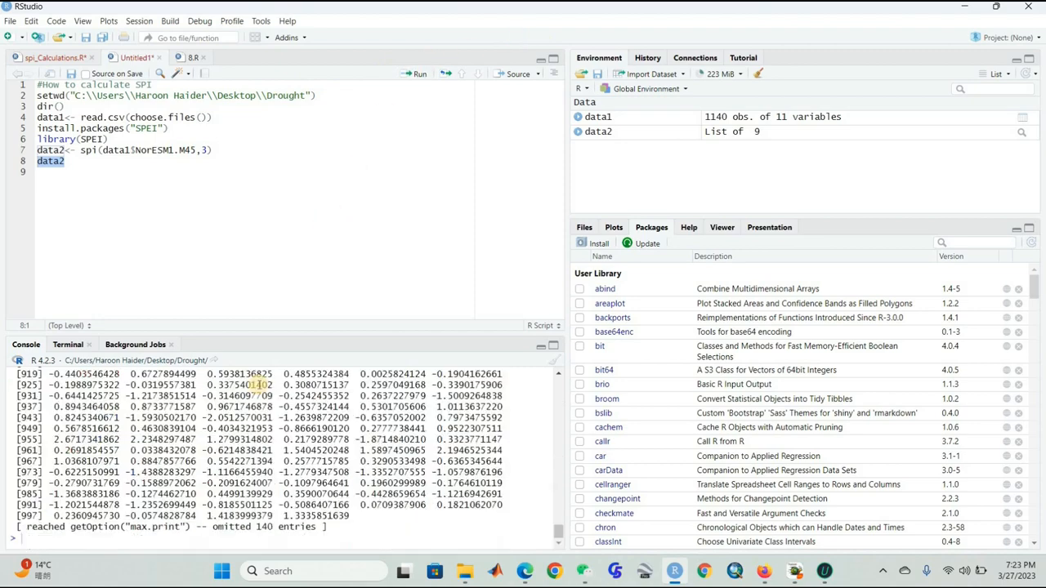
scroll(up, 3)
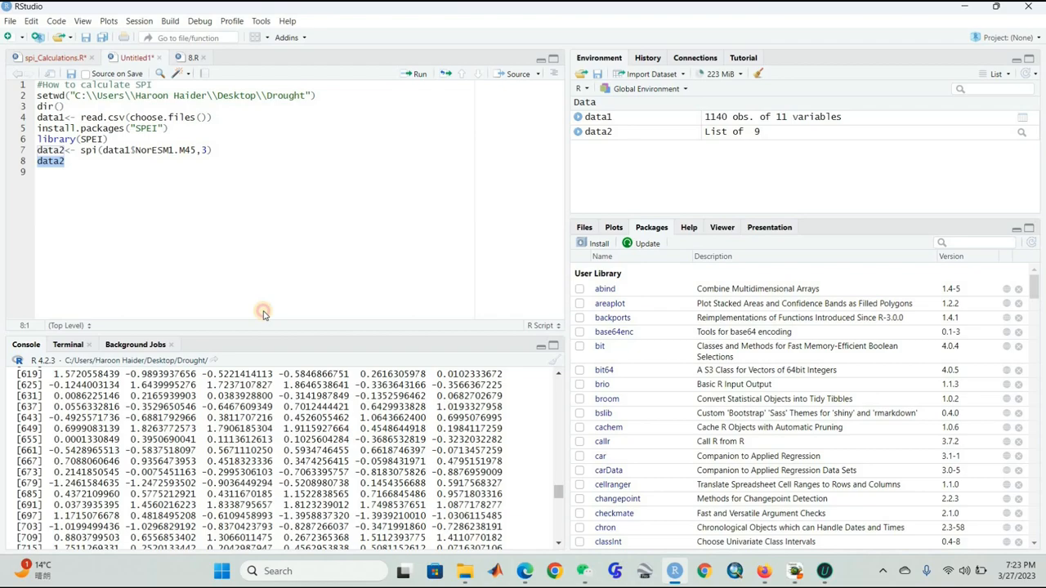
scroll(up, 3)
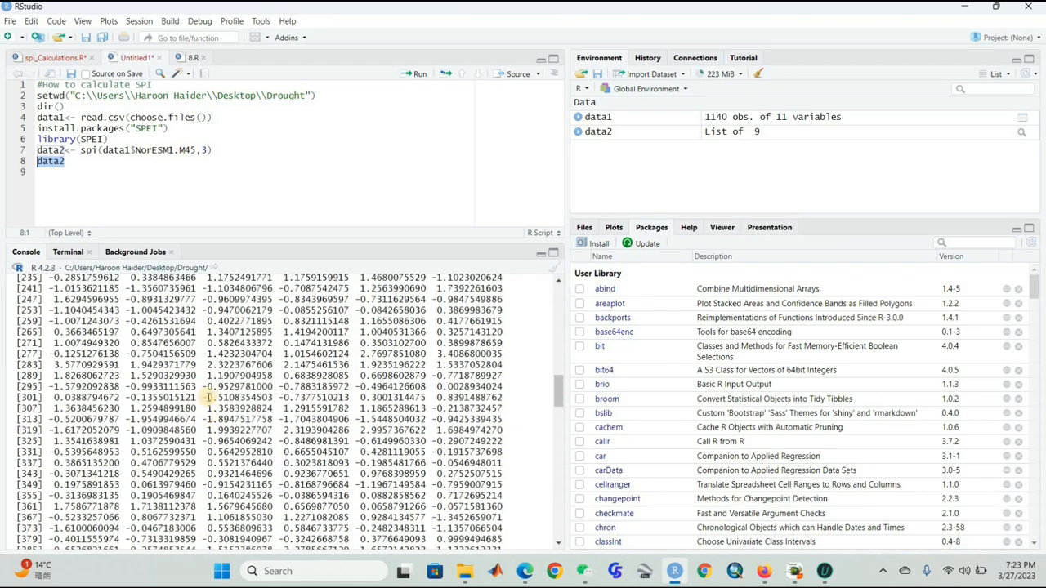
scroll(down, 3)
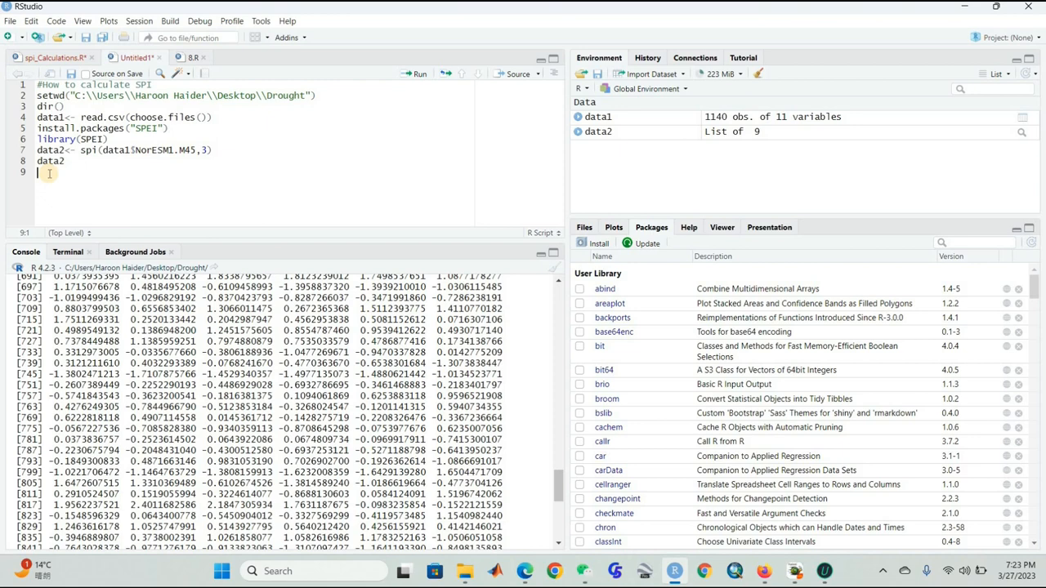
Step: Write and run `fitted.values<- data2$fitted` on line 9
text(fitted.values<- data2)
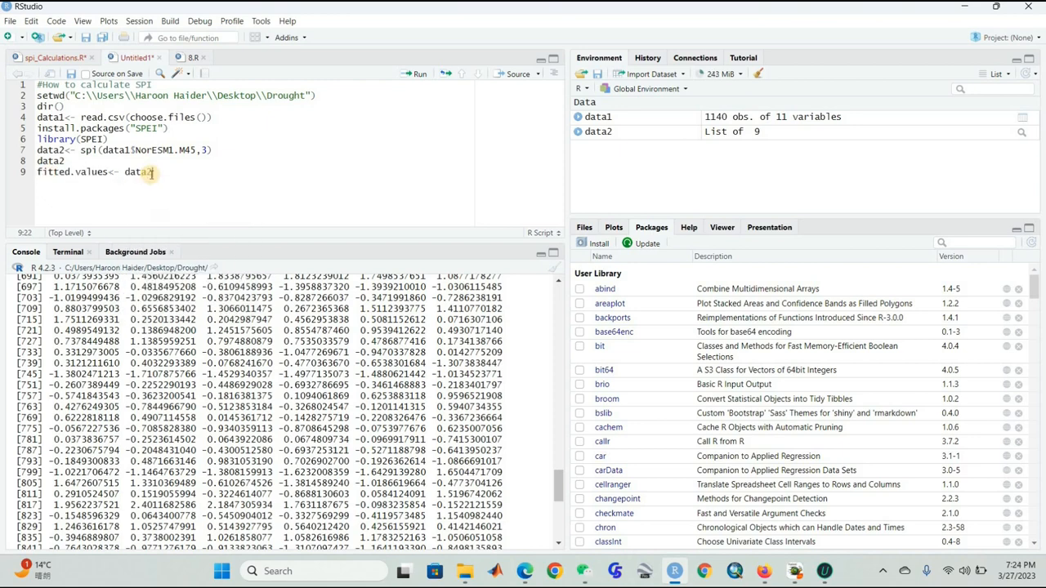
text($fitted)
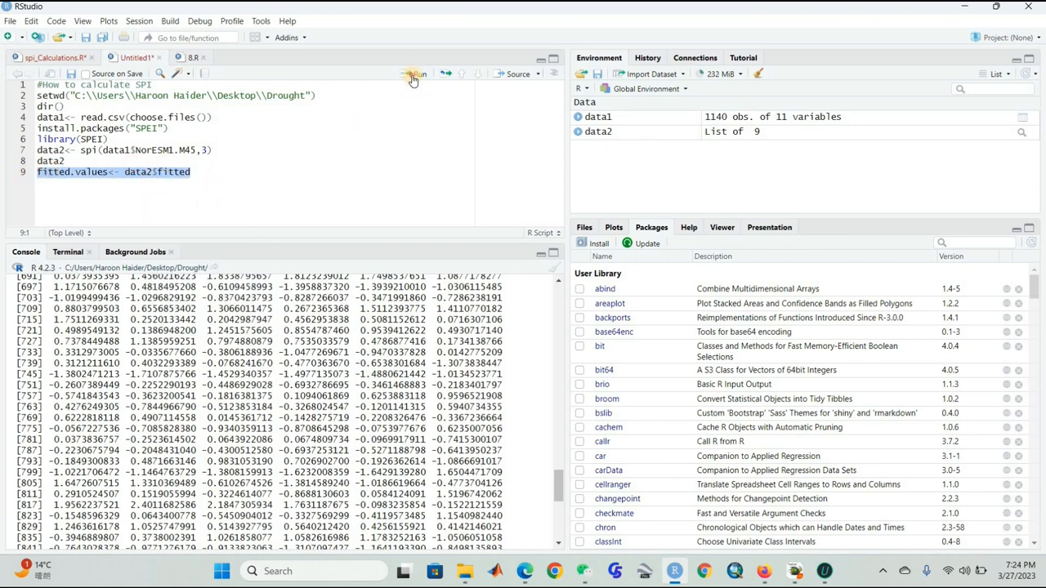
click(417, 73)
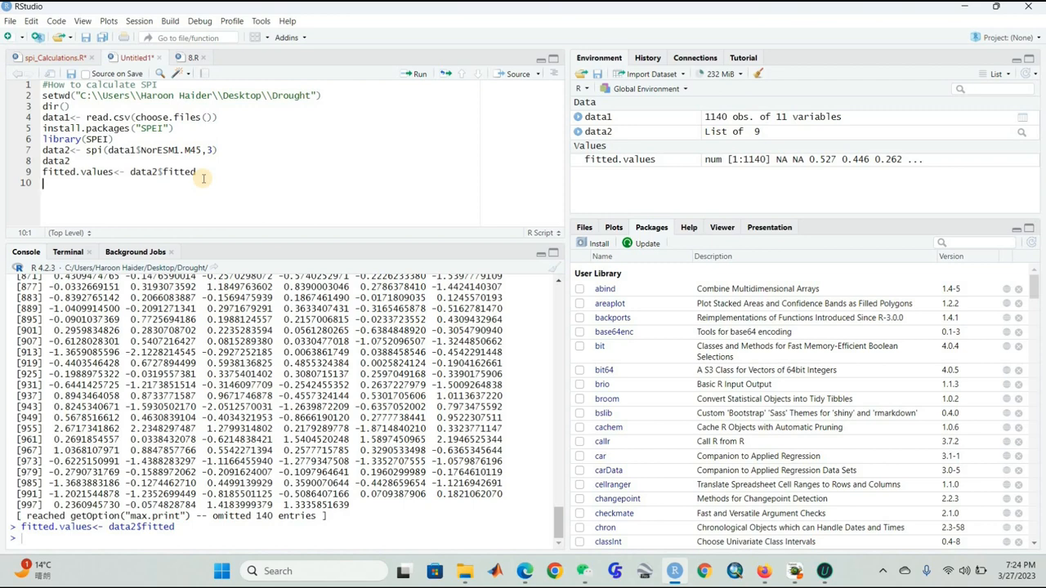
Step: Write and run `spei3<- as.data.frame(fitted.values)` on line 10
text(spei3<-)
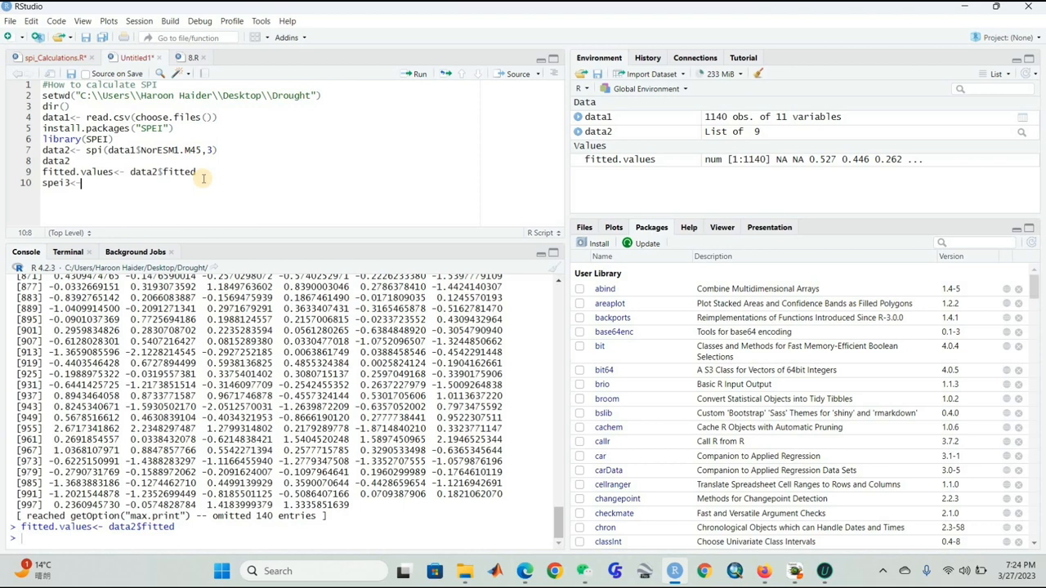
text(as)
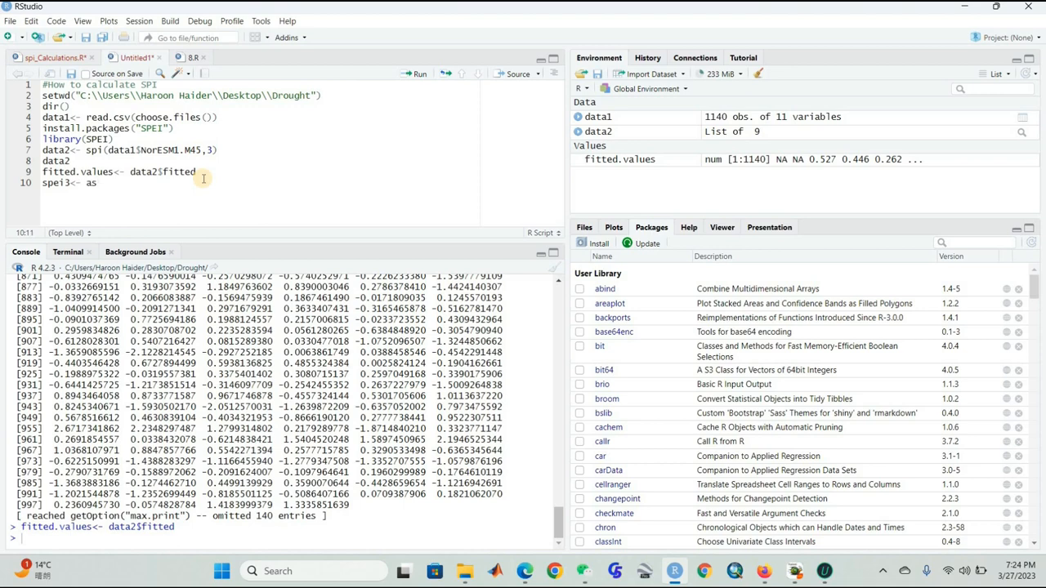
text(.)
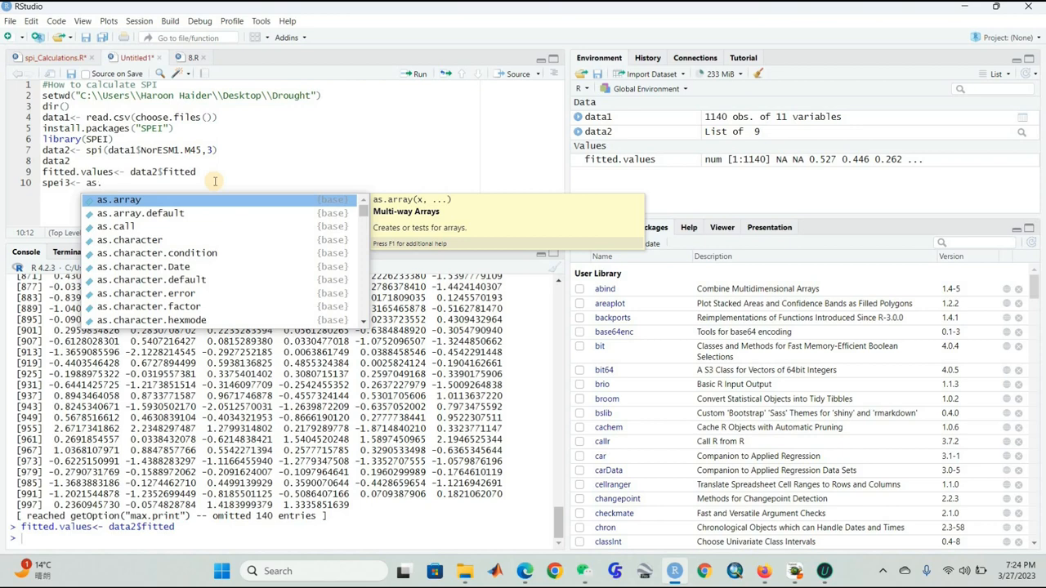
text(dat)
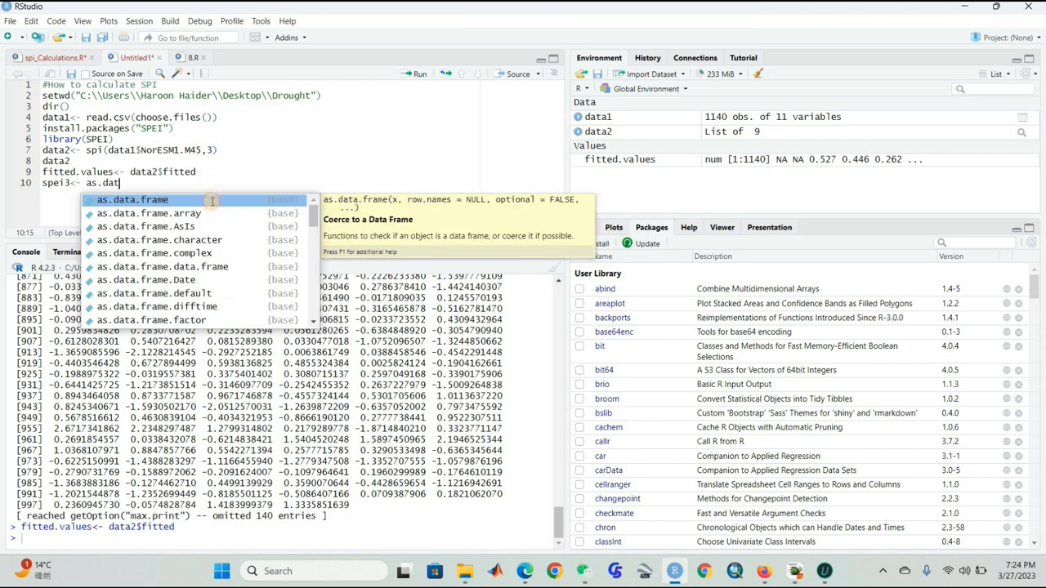
click(132, 199)
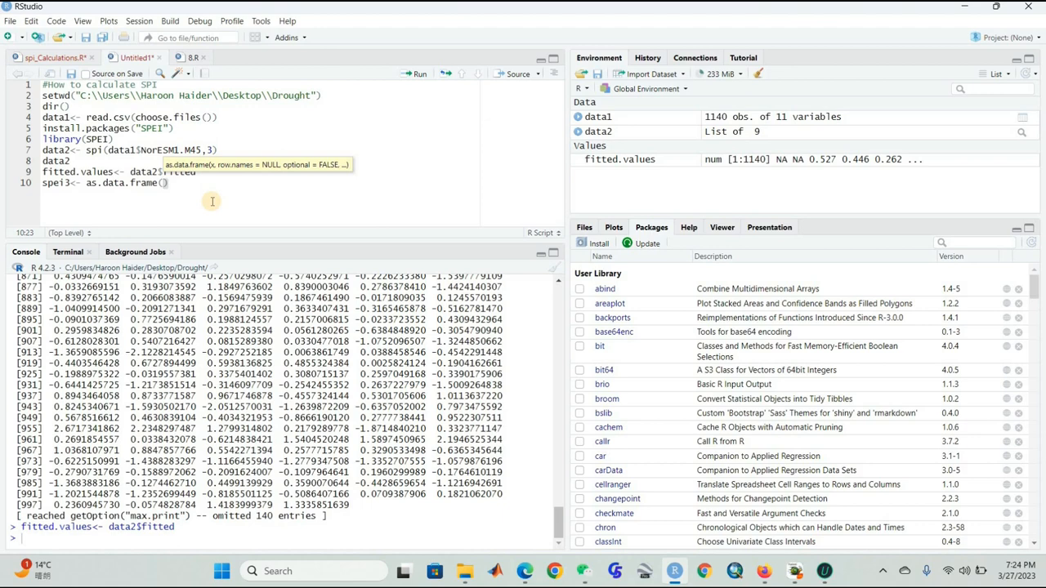
text(fu)
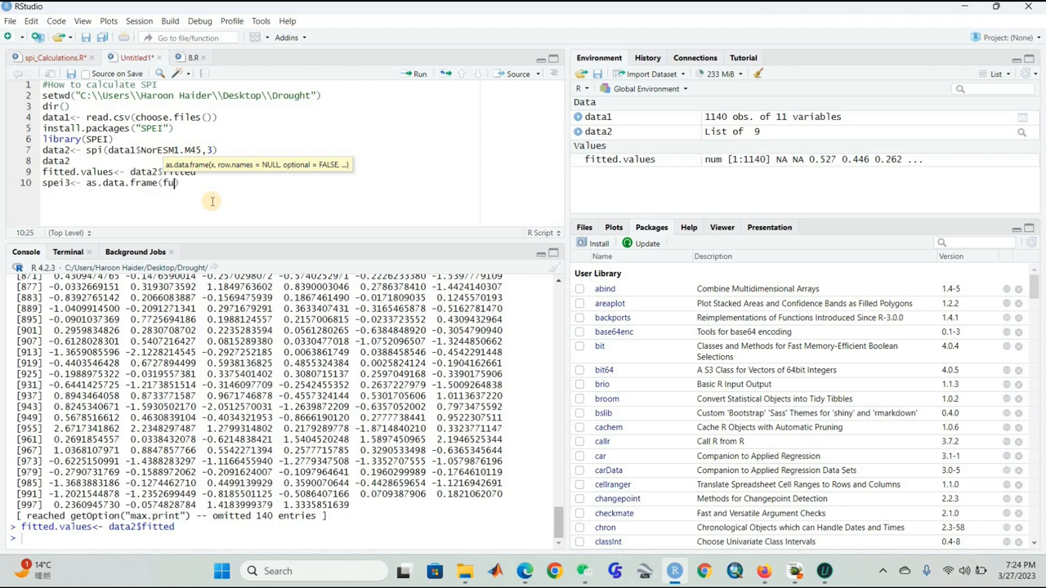
text(tted.values)
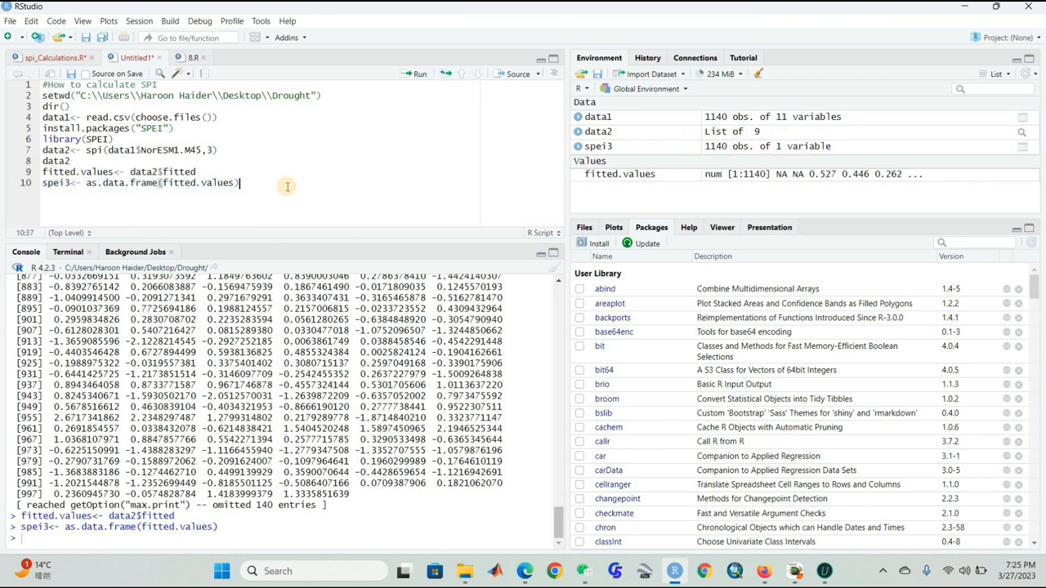
key(Return)
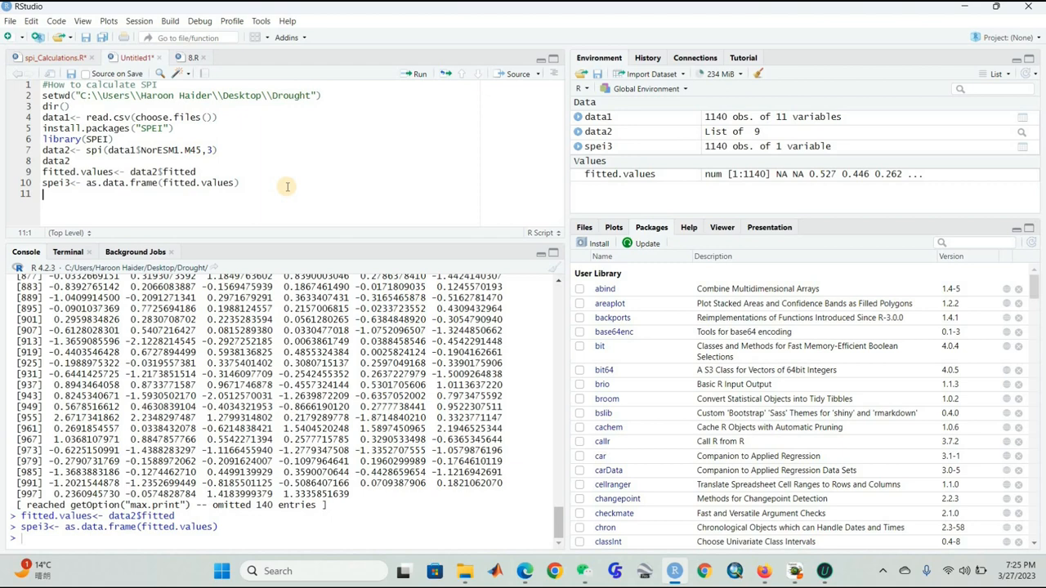
Step: Write `write.csv(spei3, file=...)` using the Drought folder path, saving as spei3.csv
text(write.csv()
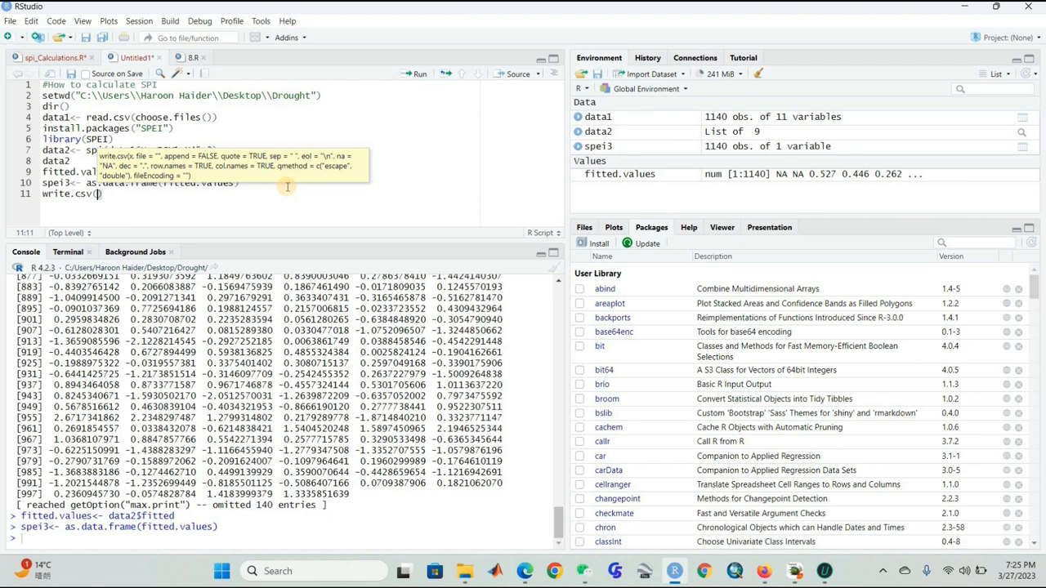
text(s)
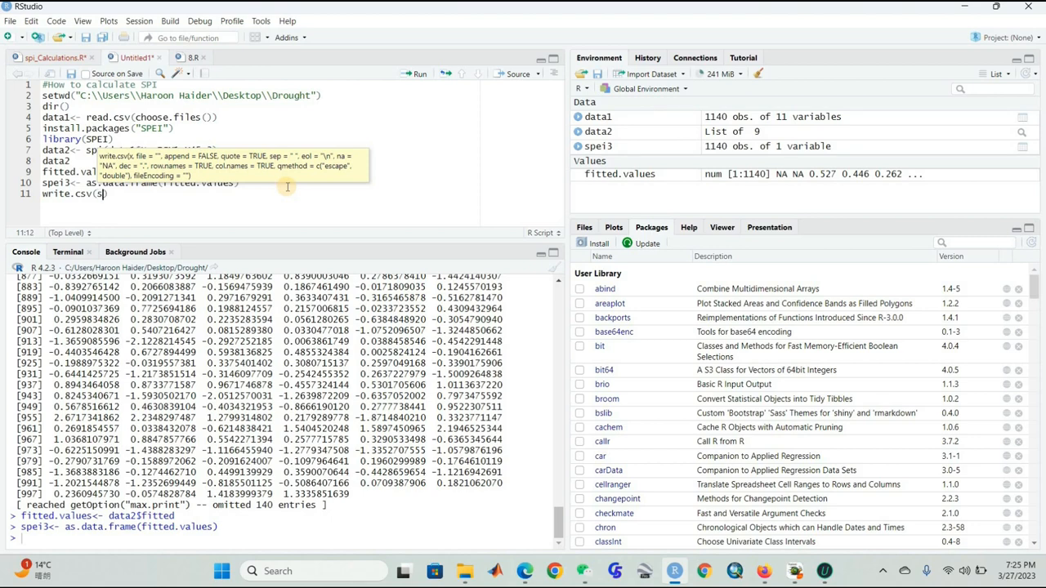
text(pei3, f)
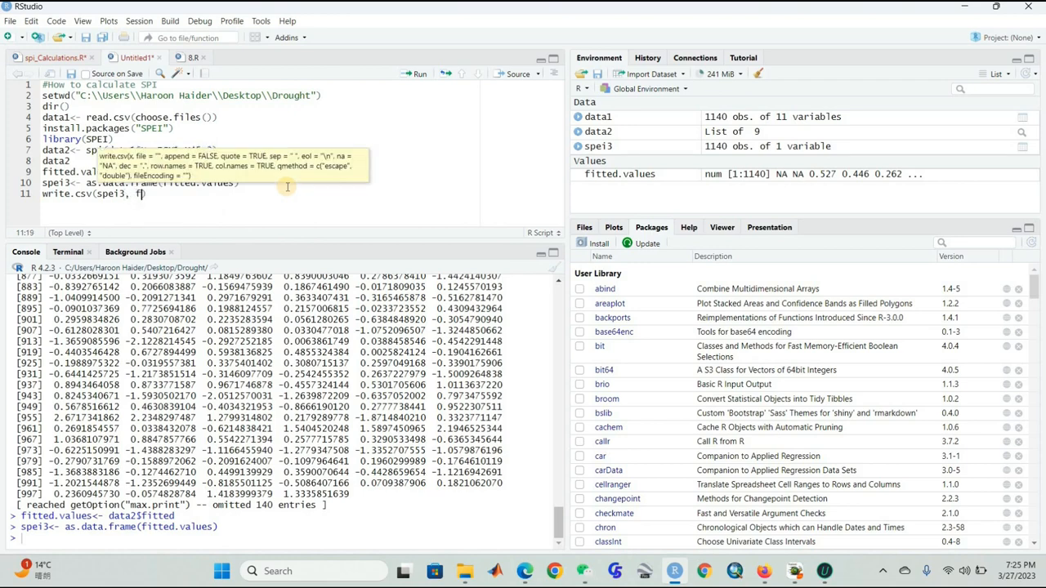
text(ile =)
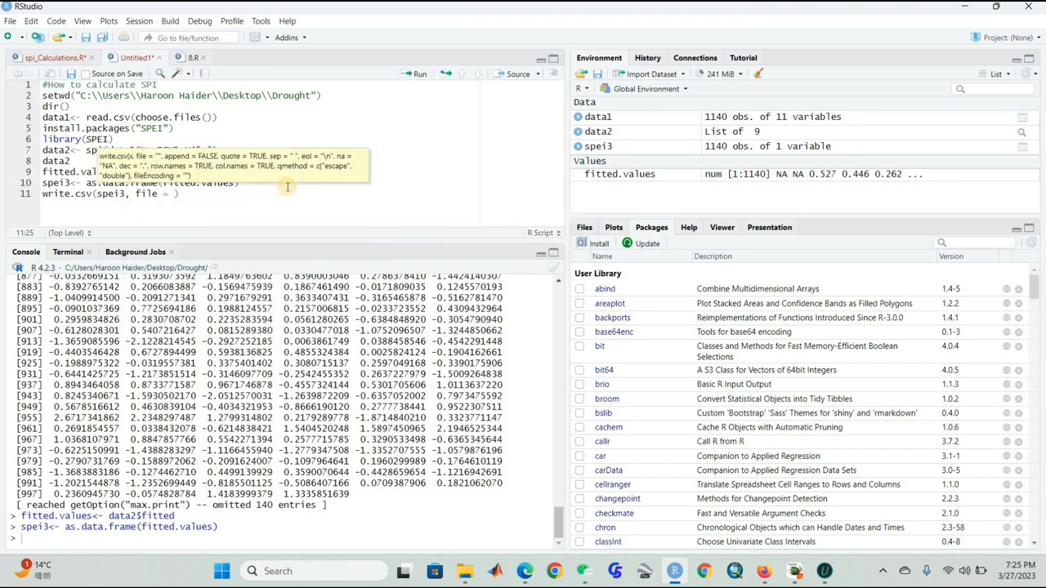
mouse_move(255, 139)
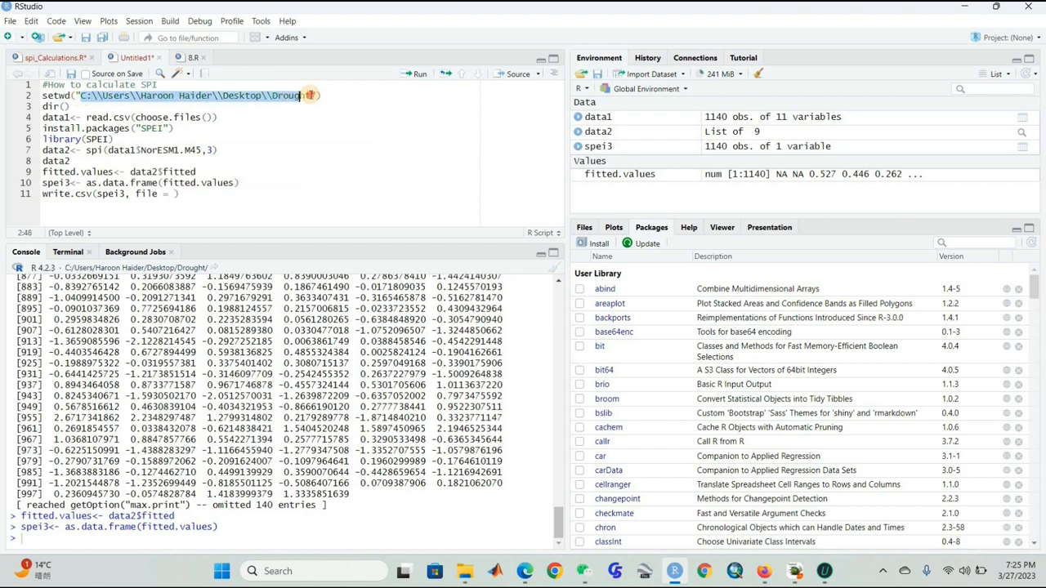
click(298, 95)
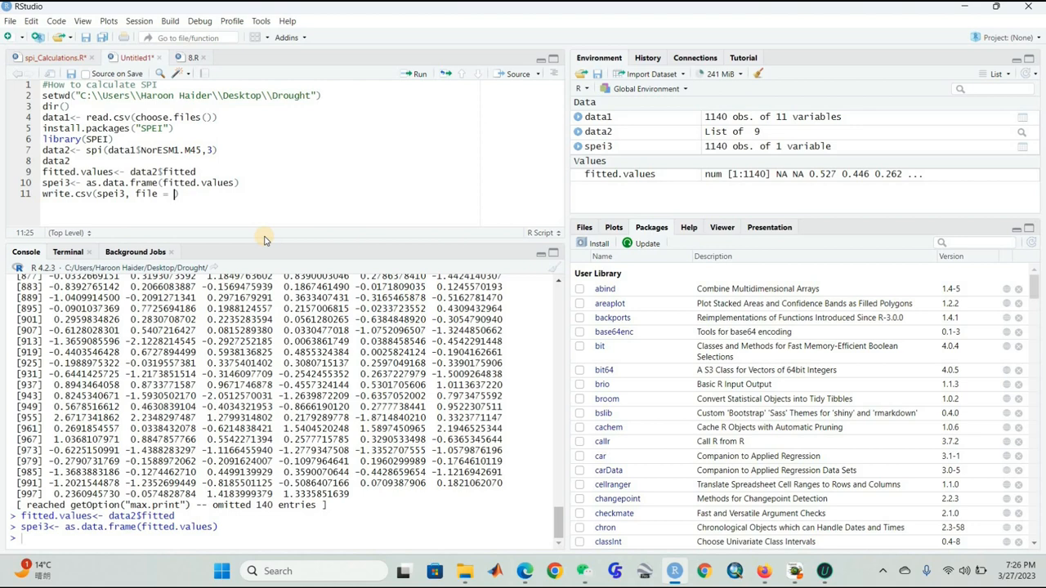
text('')
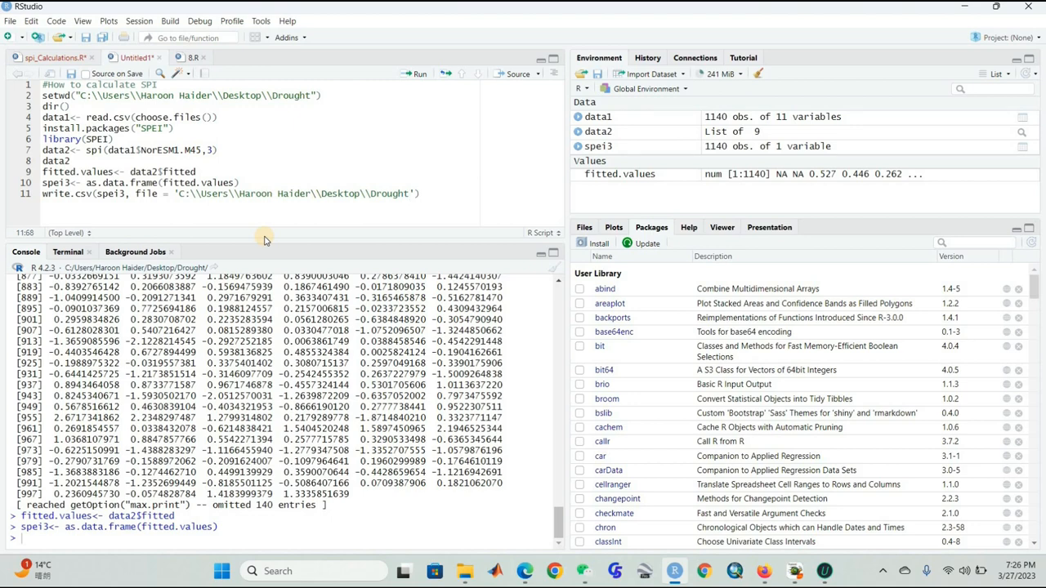
mouse_move(435, 209)
text(\\)
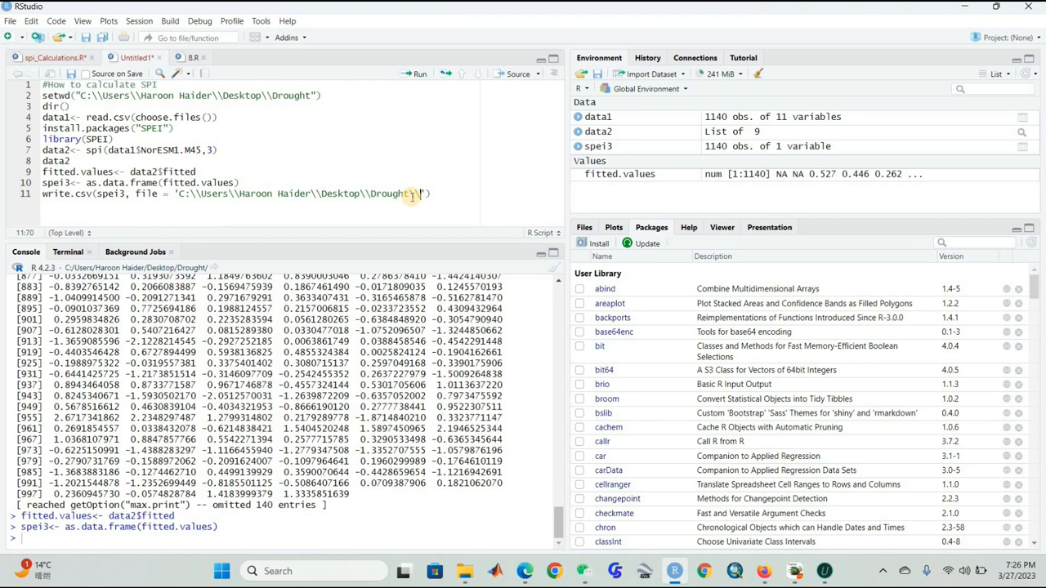
text(spp)
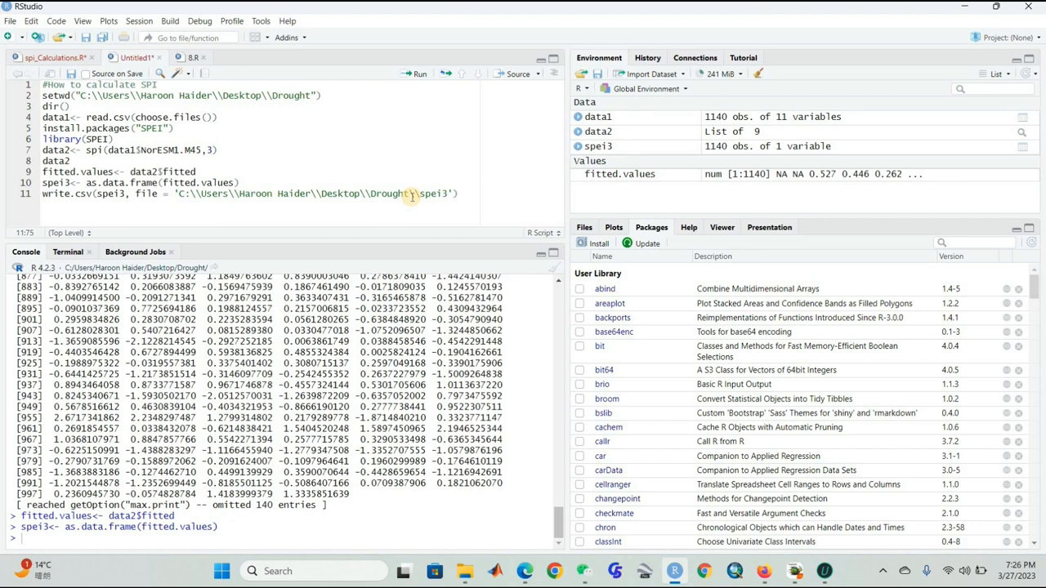
text(.csv)
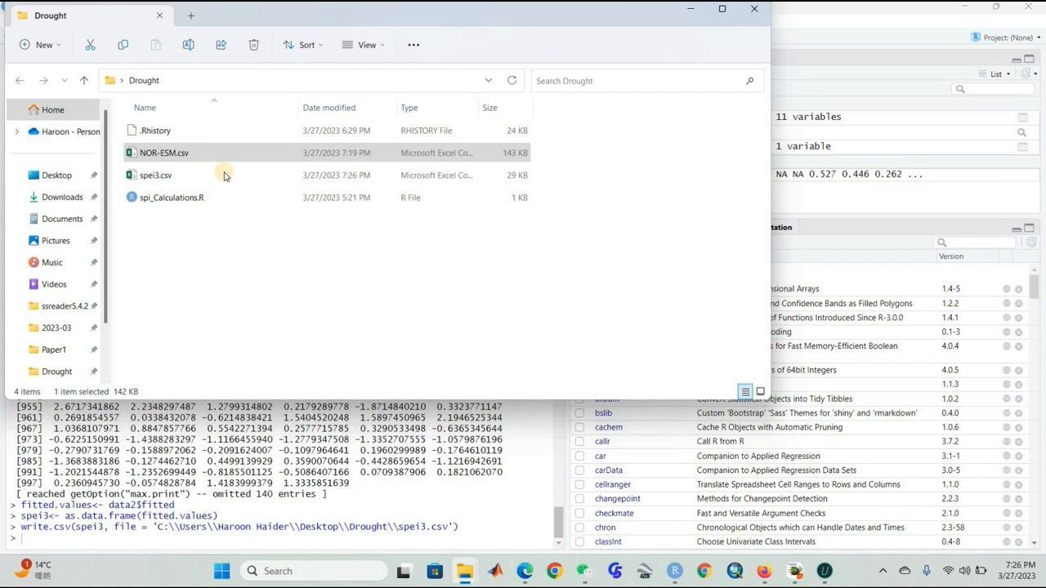
Step: Open spei3.csv from the Drought folder in Excel
click(155, 174)
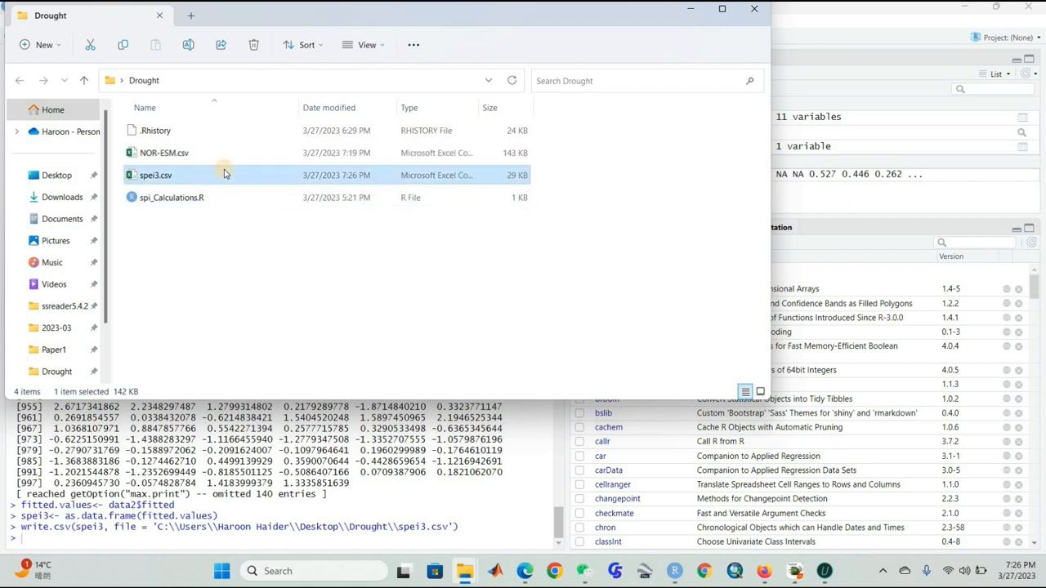
double_click(155, 175)
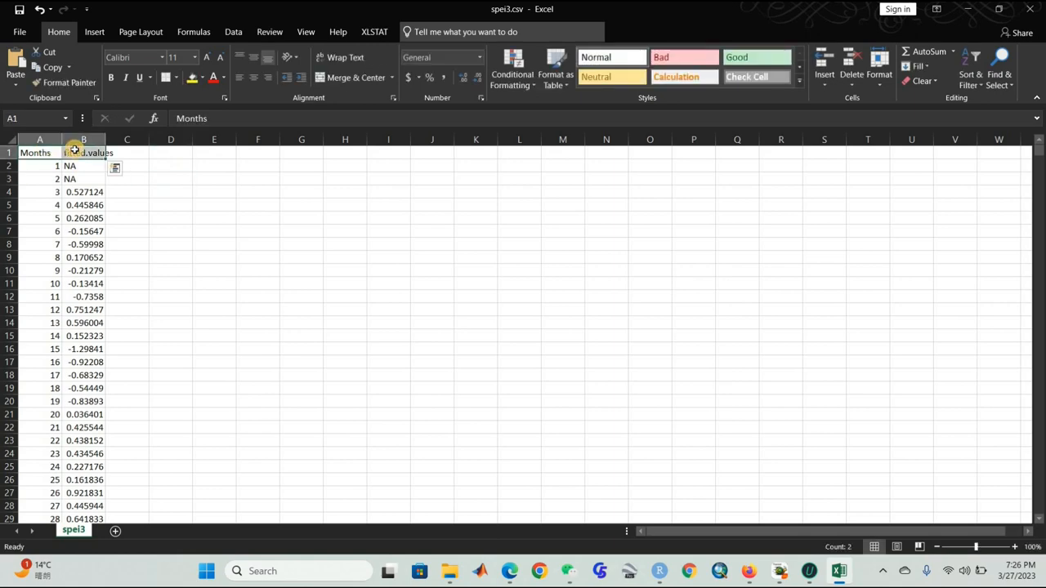
Step: Open Recommended Charts under Insert to preview a scatter chart of the SPI data
click(94, 32)
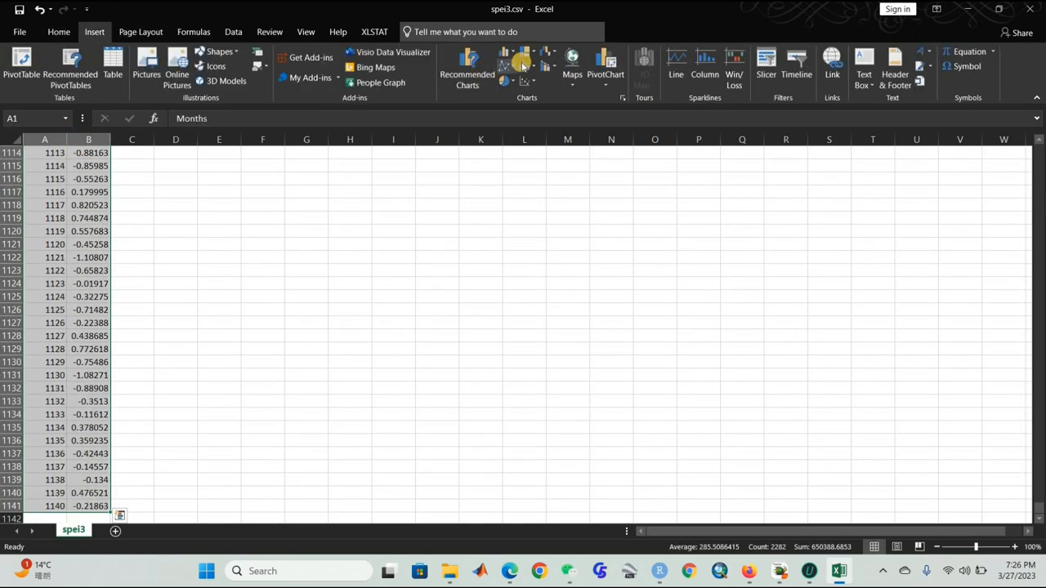
click(466, 69)
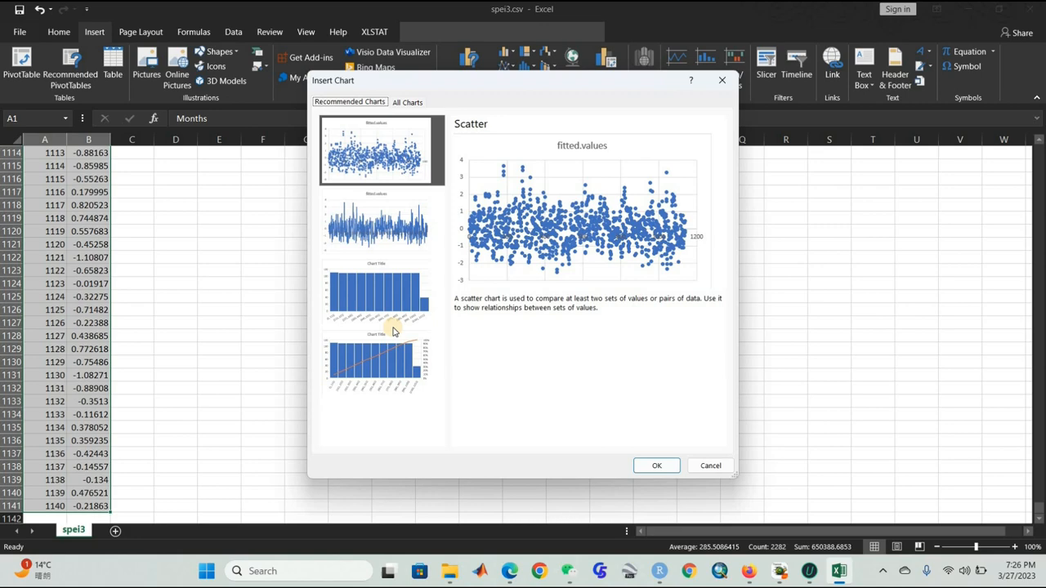